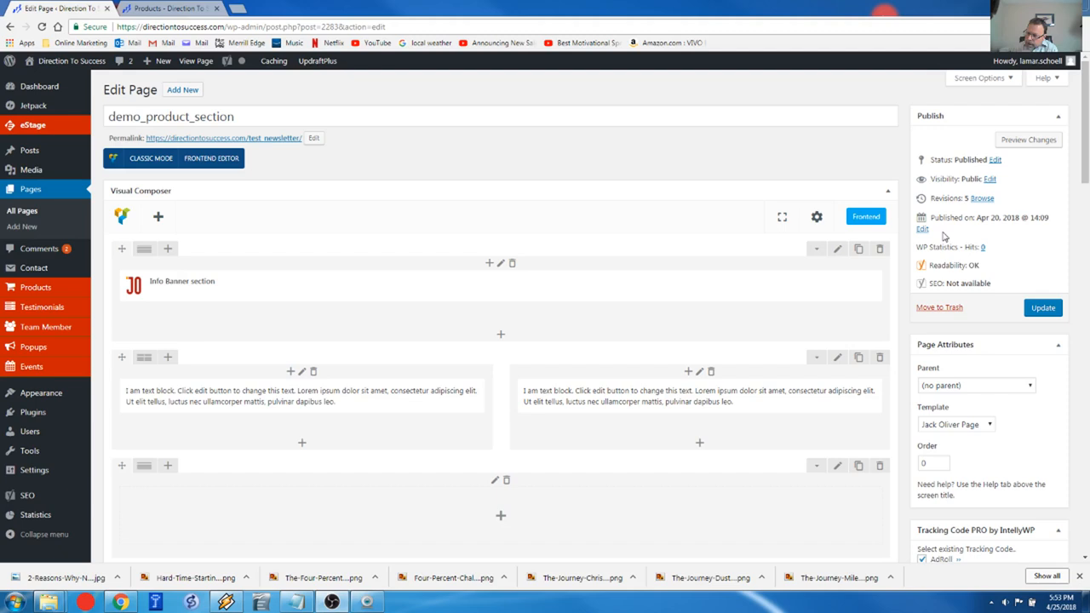
Step: Switch to the live Products browser tab to see the current My Products page
left_click(178, 9)
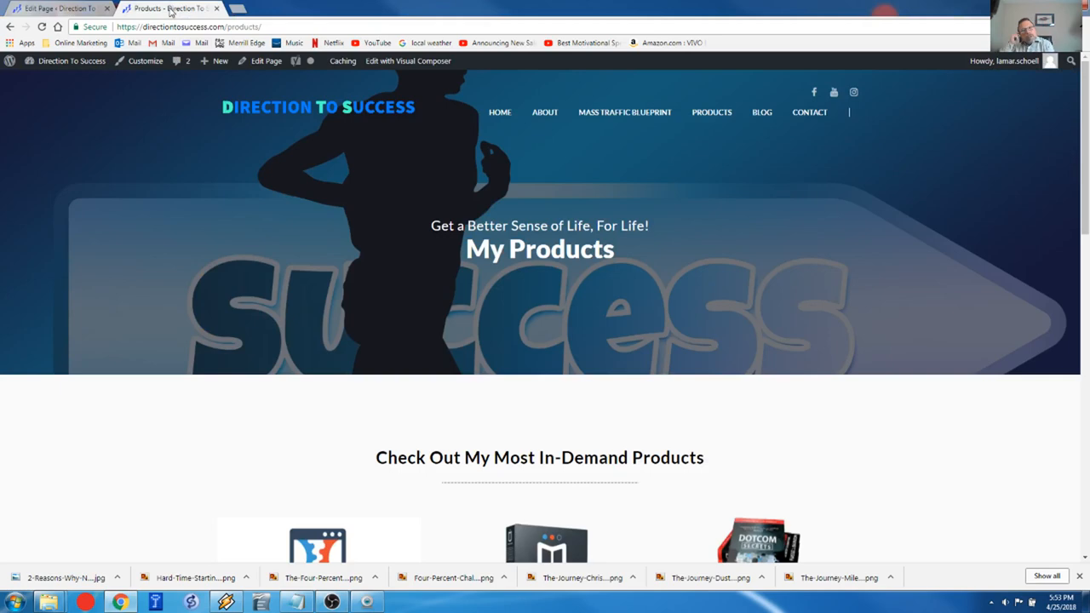
Step: Review the live product cards down the page, then return to the Edit Page editor tab
scroll("down", 3)
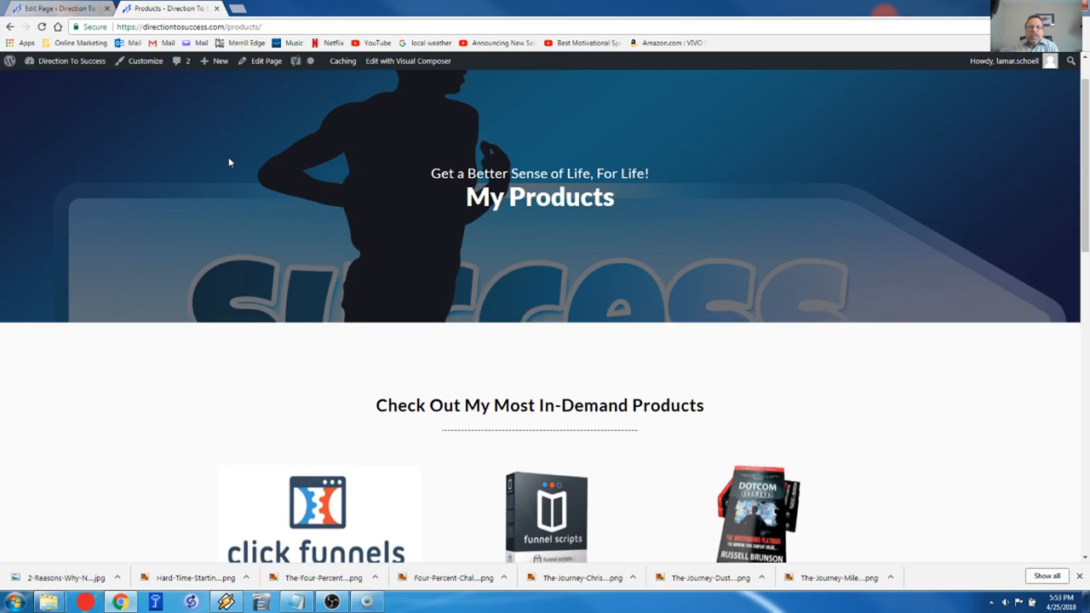
scroll("down", 3)
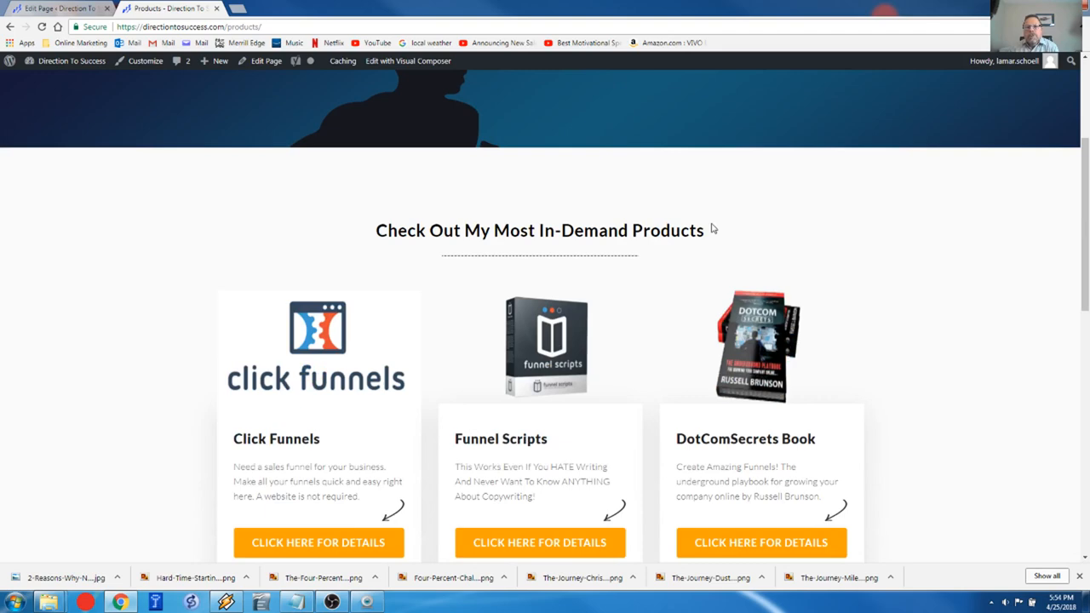
scroll("down", 3)
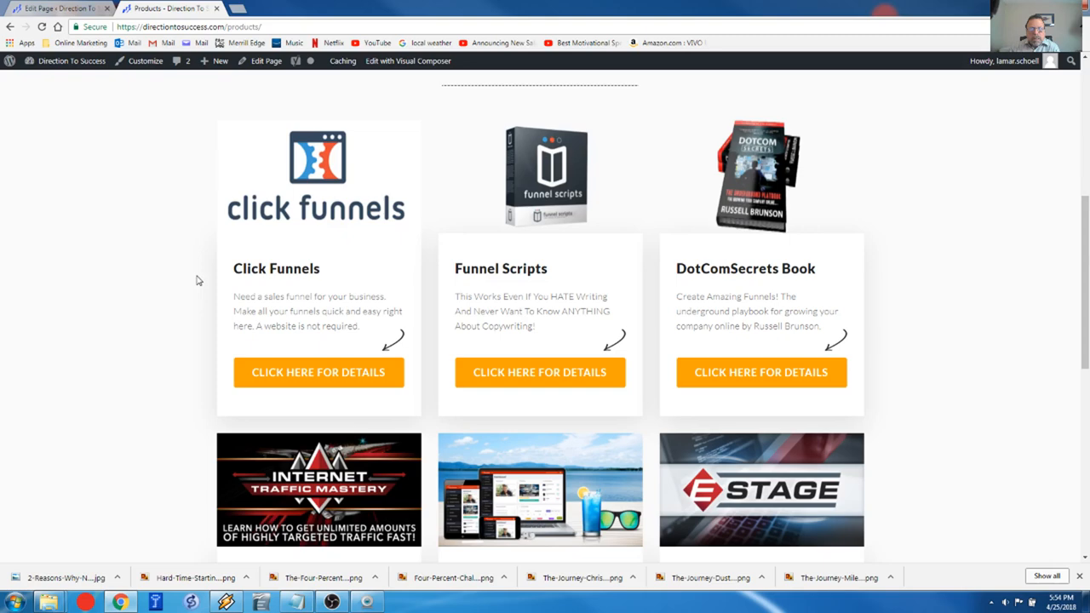
mouse_move(337, 175)
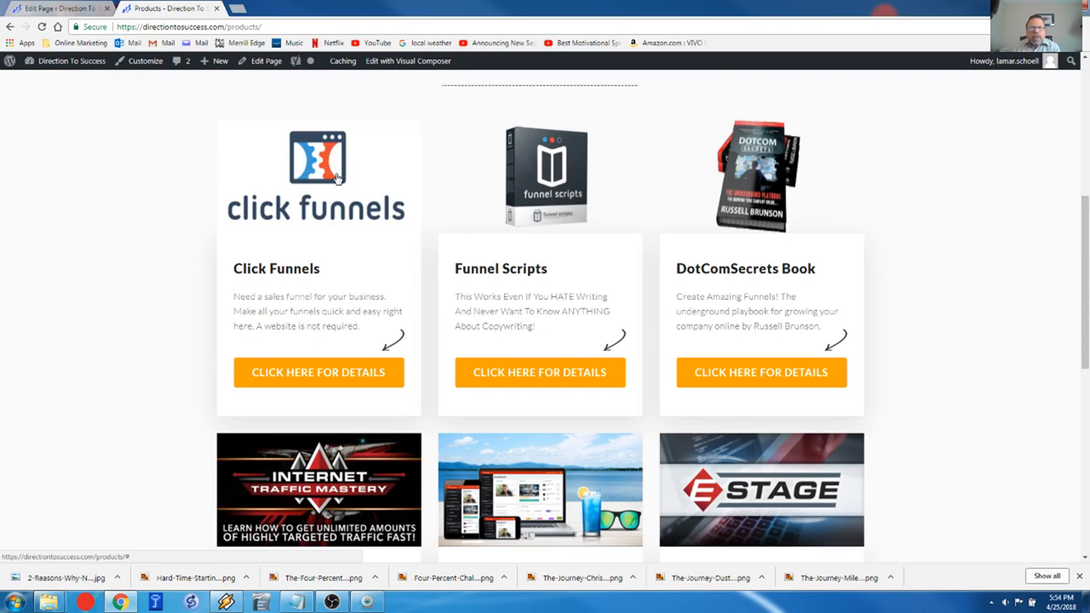
mouse_move(292, 293)
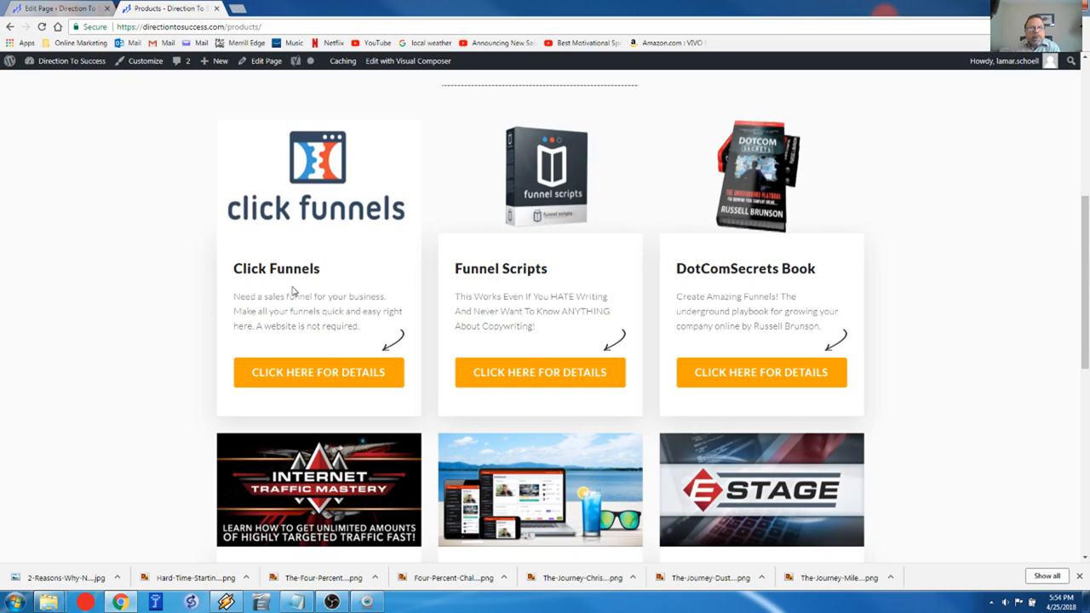
mouse_move(355, 381)
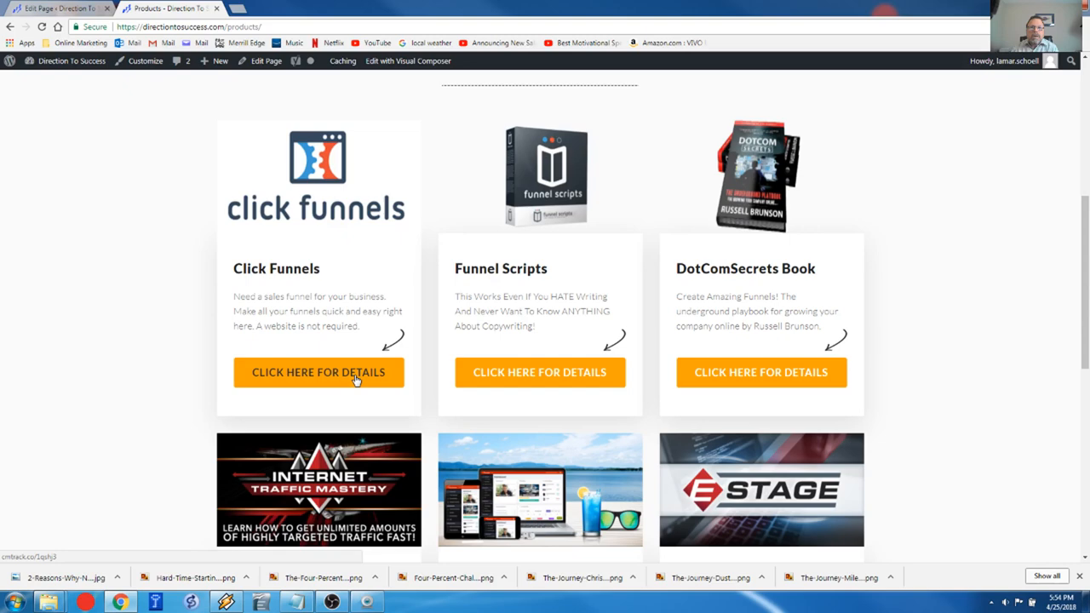
mouse_move(340, 377)
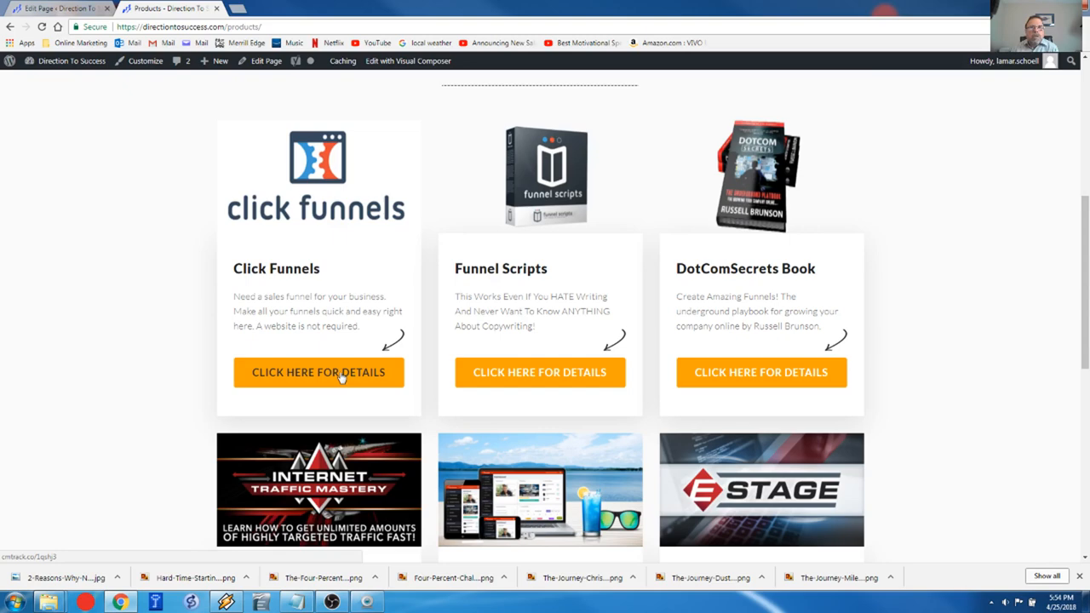
scroll("down", 3)
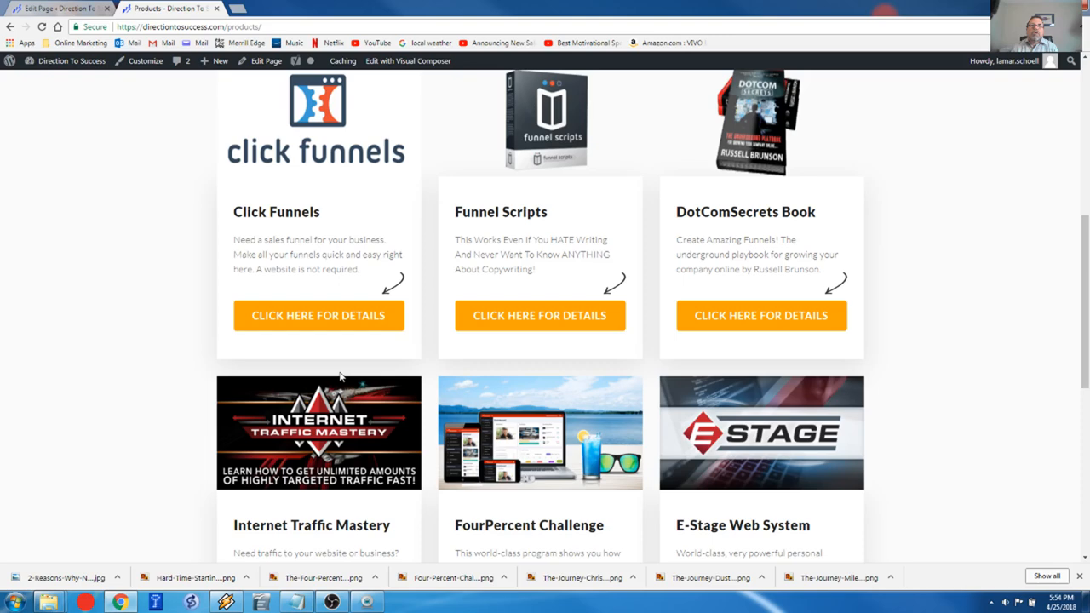
left_click(56, 8)
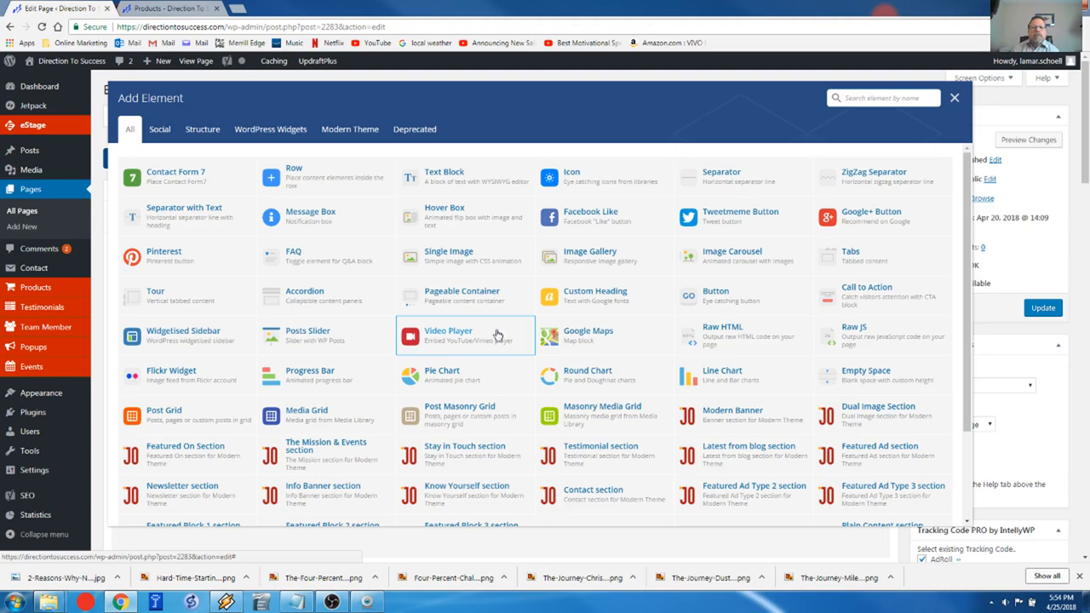
Step: Add a Products section element from the Modern Theme group to the demo page
left_click(350, 129)
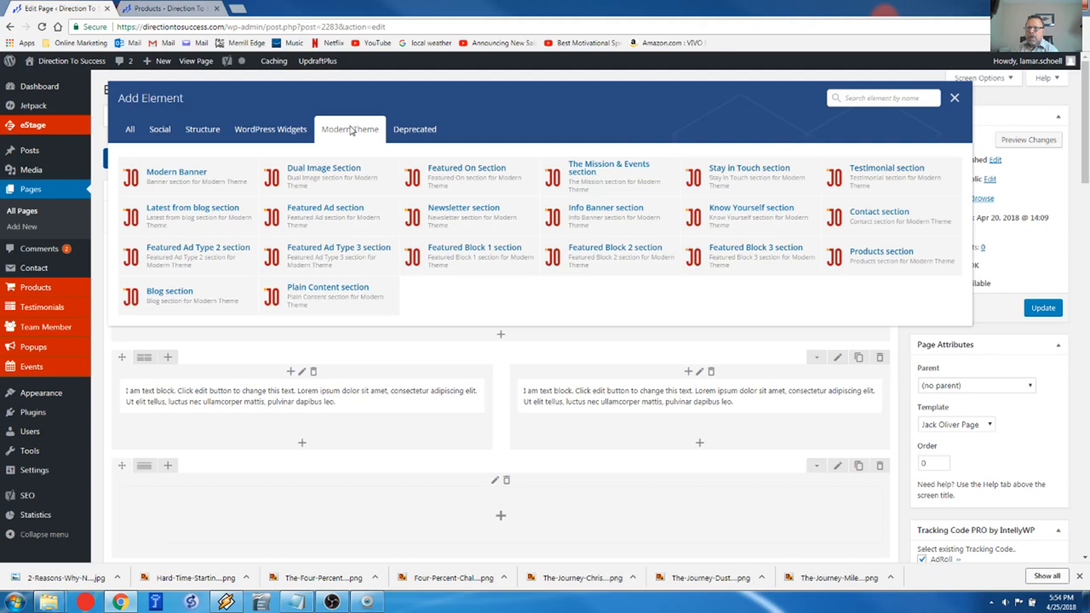
left_click(879, 250)
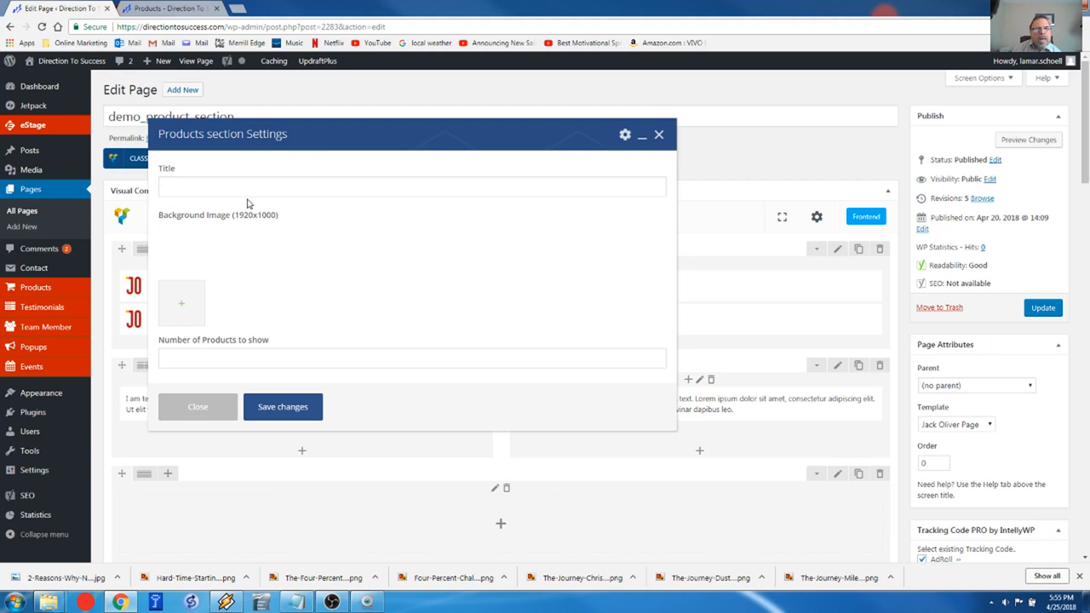
mouse_move(544, 195)
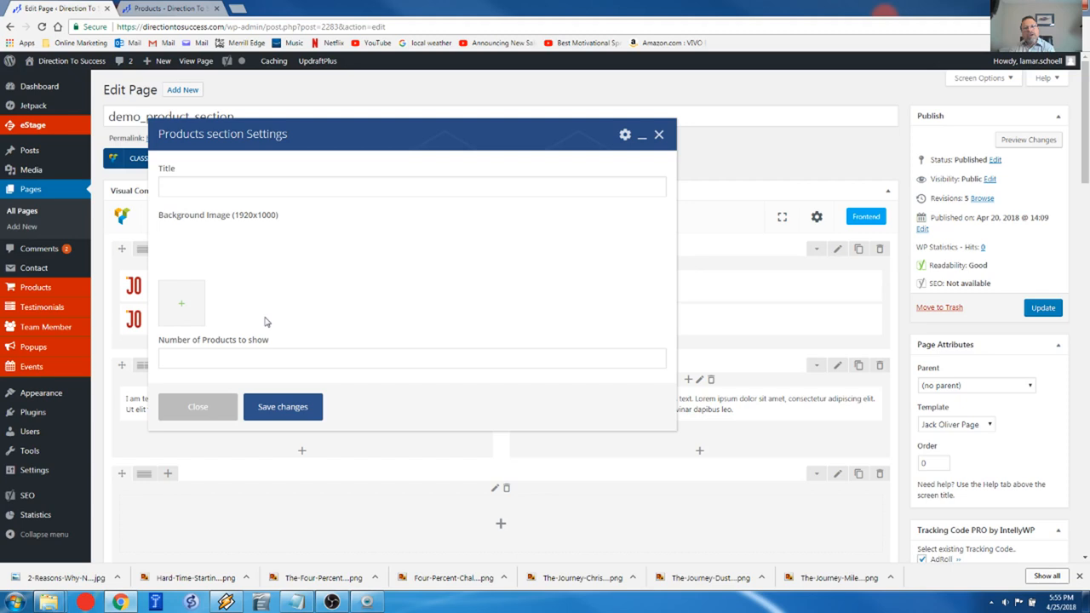
mouse_move(269, 319)
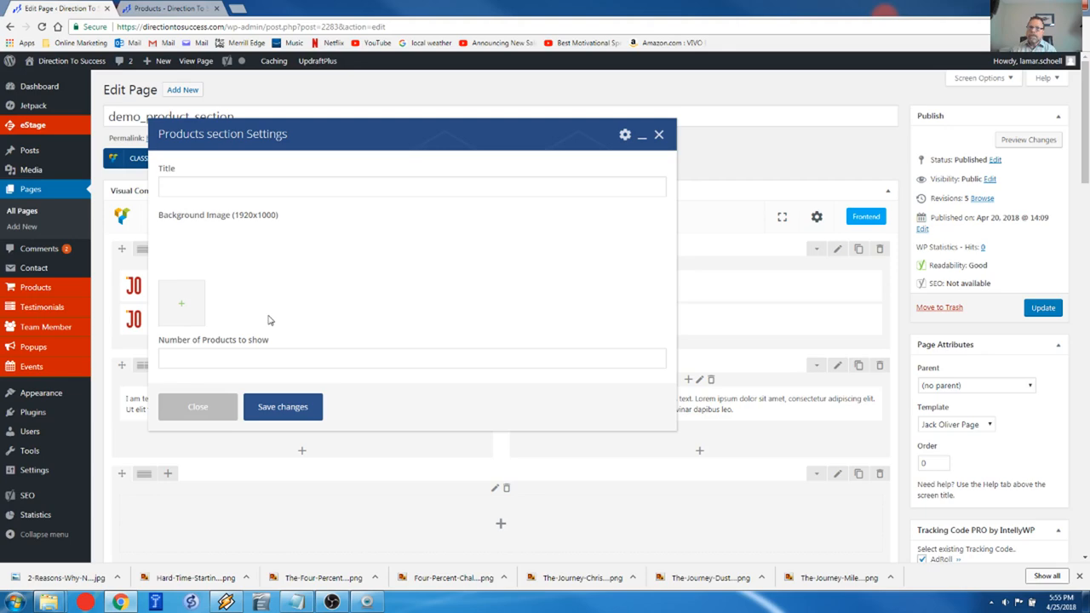
mouse_move(266, 327)
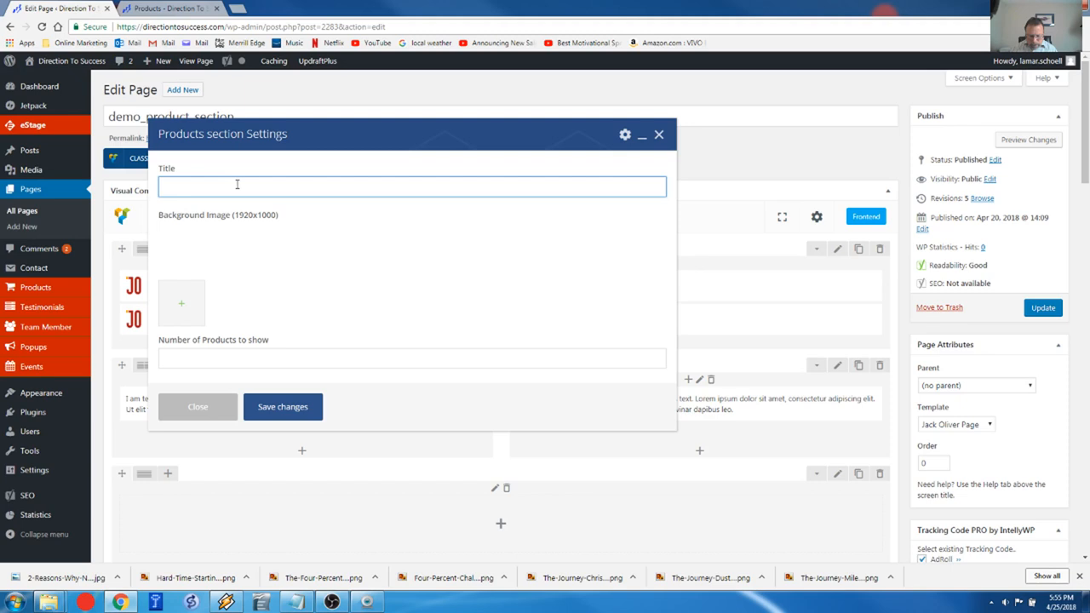
Step: Save the Products section with title 'mY pRODUCTS' and 6 products to show
type("mY pRODUCTS")
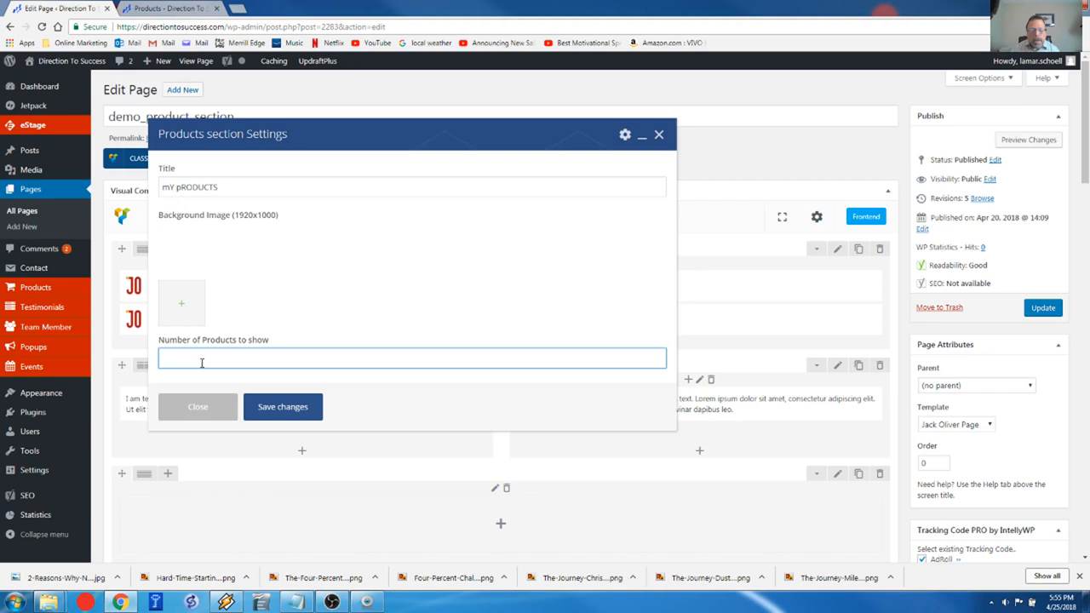
type("6")
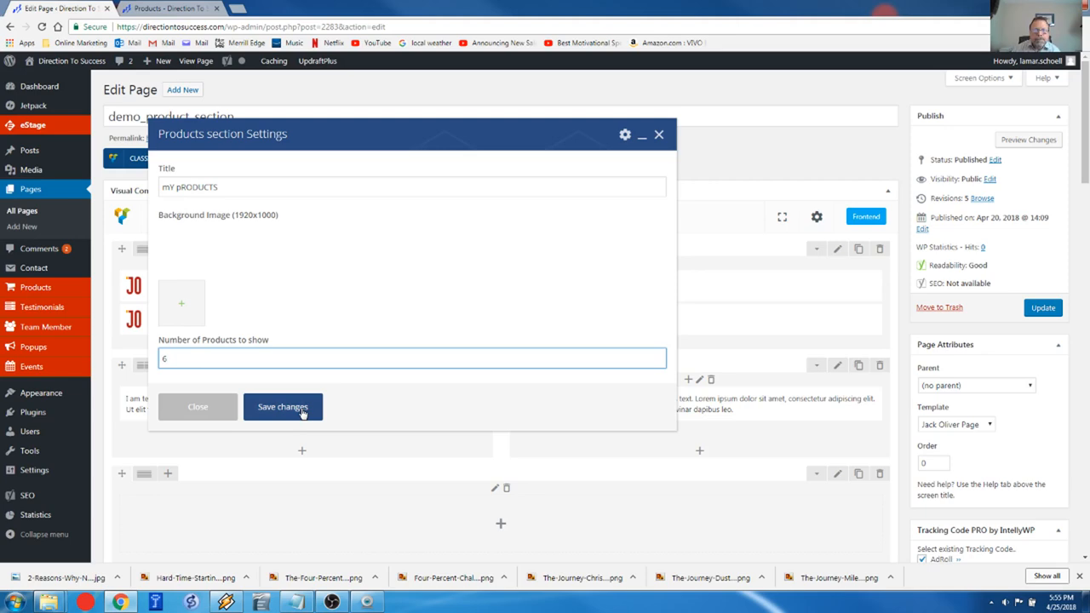
left_click(282, 407)
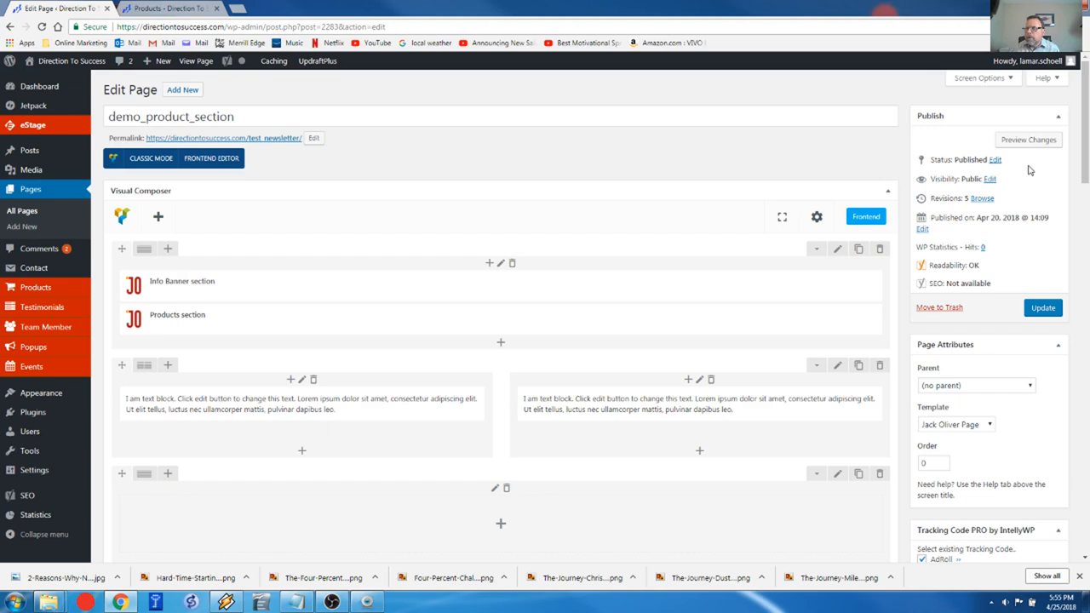
left_click(1029, 139)
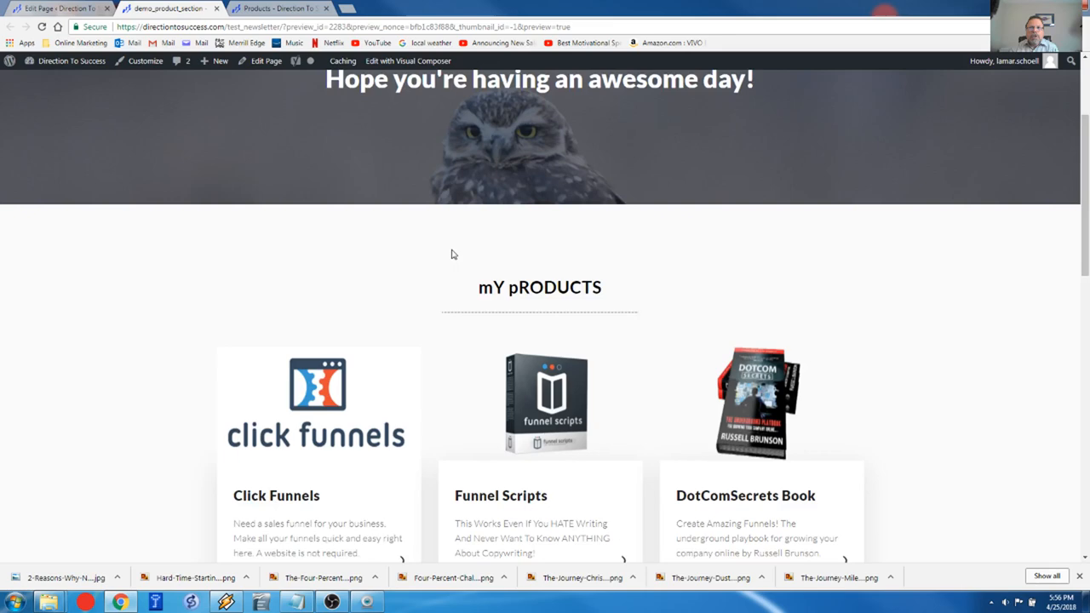
Step: Confirm the preview lists all six product cards, then return to the page editor tab
scroll("down", 3)
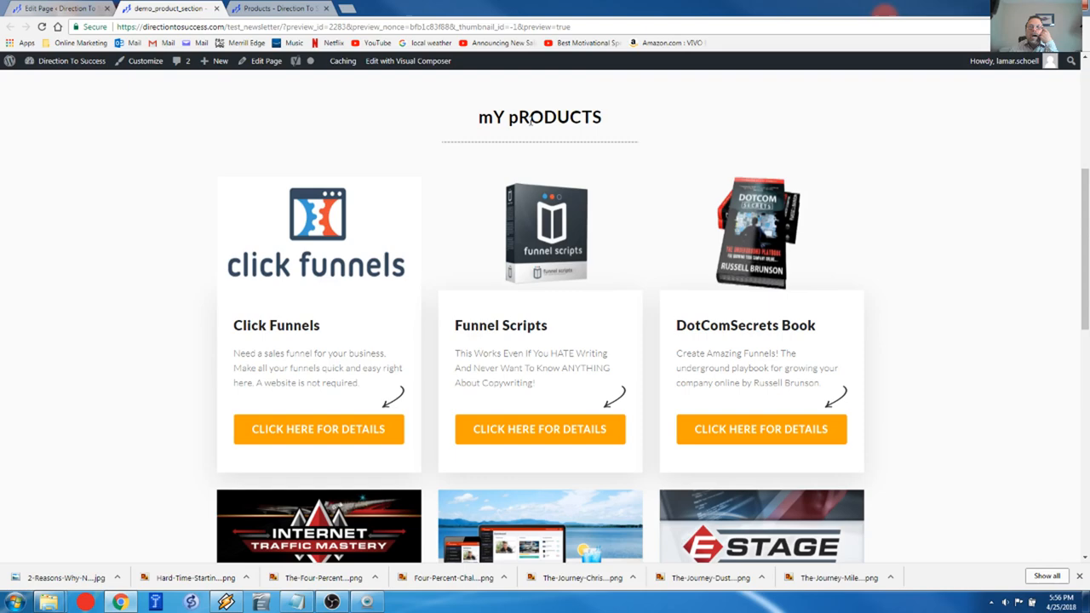
scroll("down", 3)
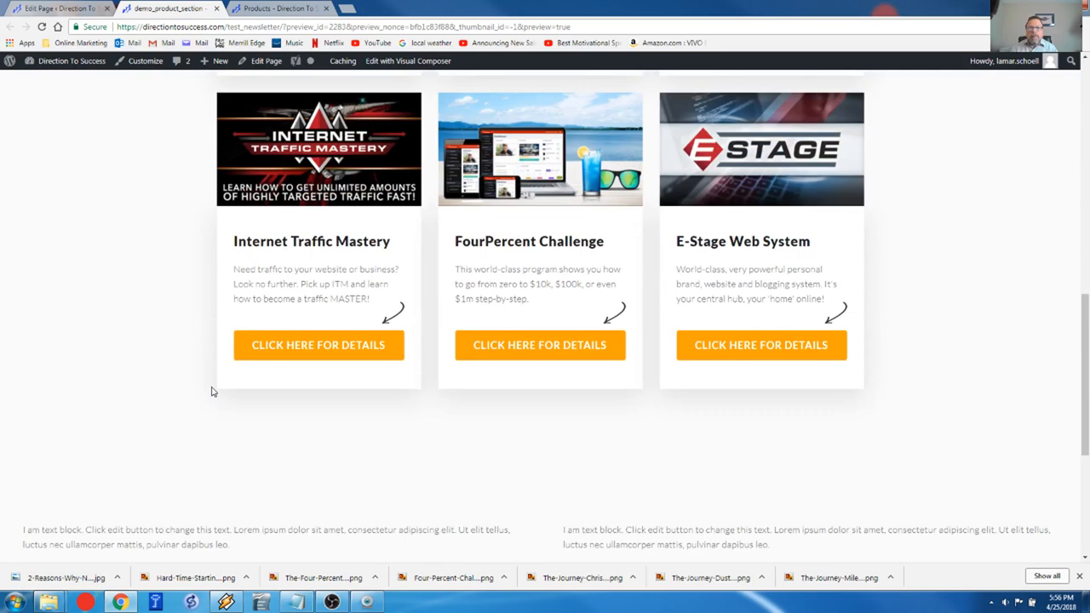
mouse_move(48, 224)
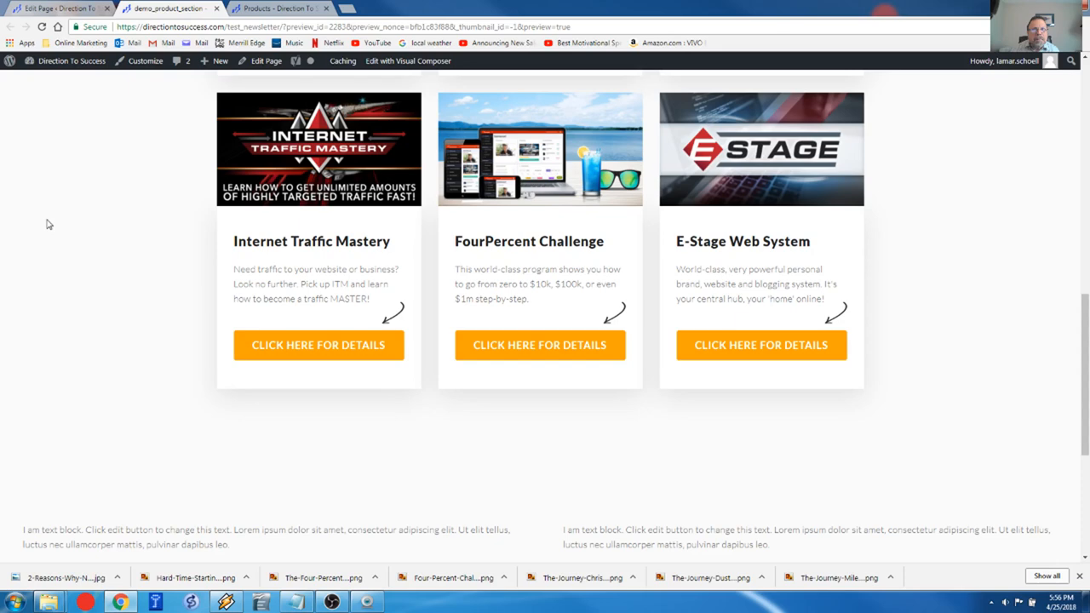
left_click(51, 6)
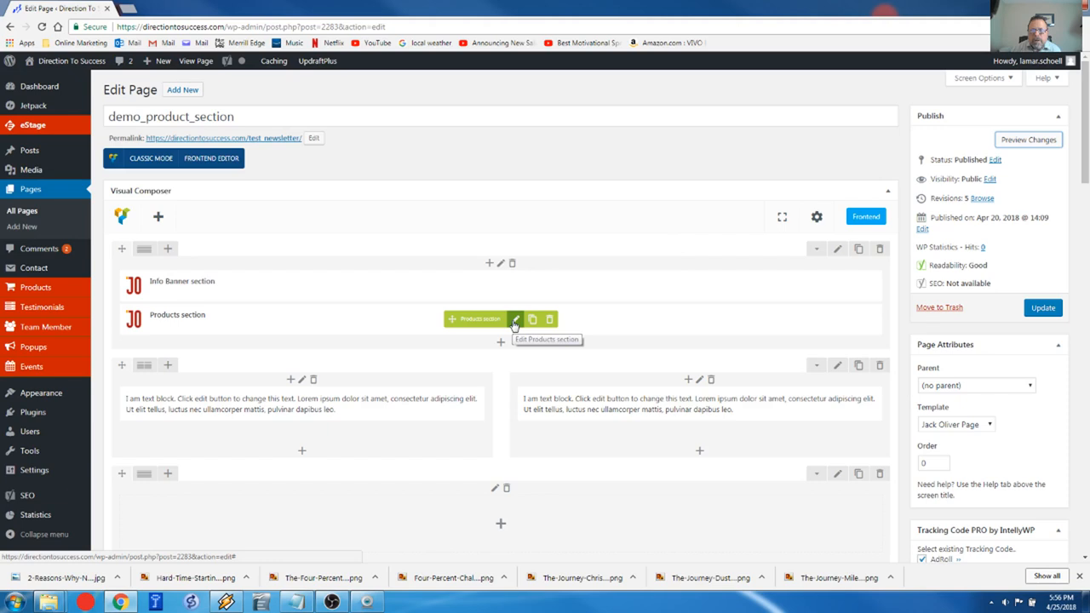
left_click(516, 319)
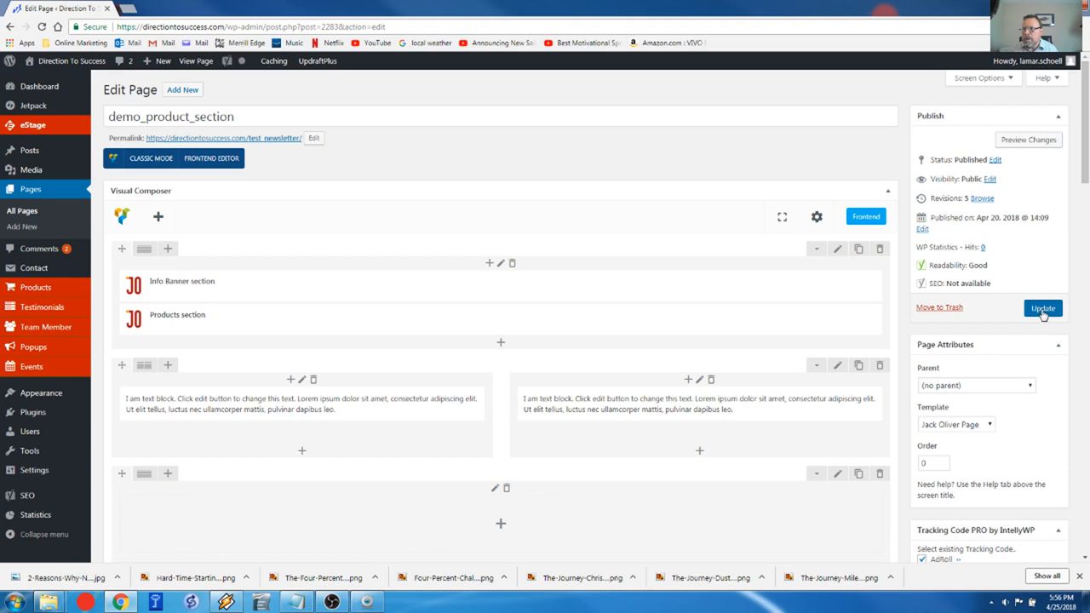
Step: Update the demo page to keep the new Products section
left_click(1042, 307)
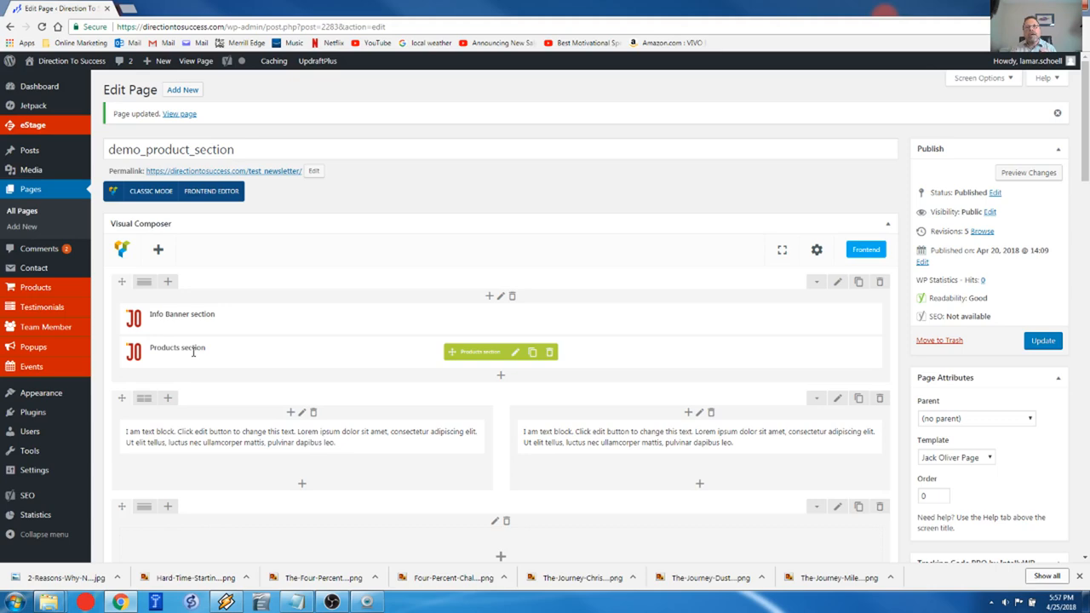
mouse_move(72, 298)
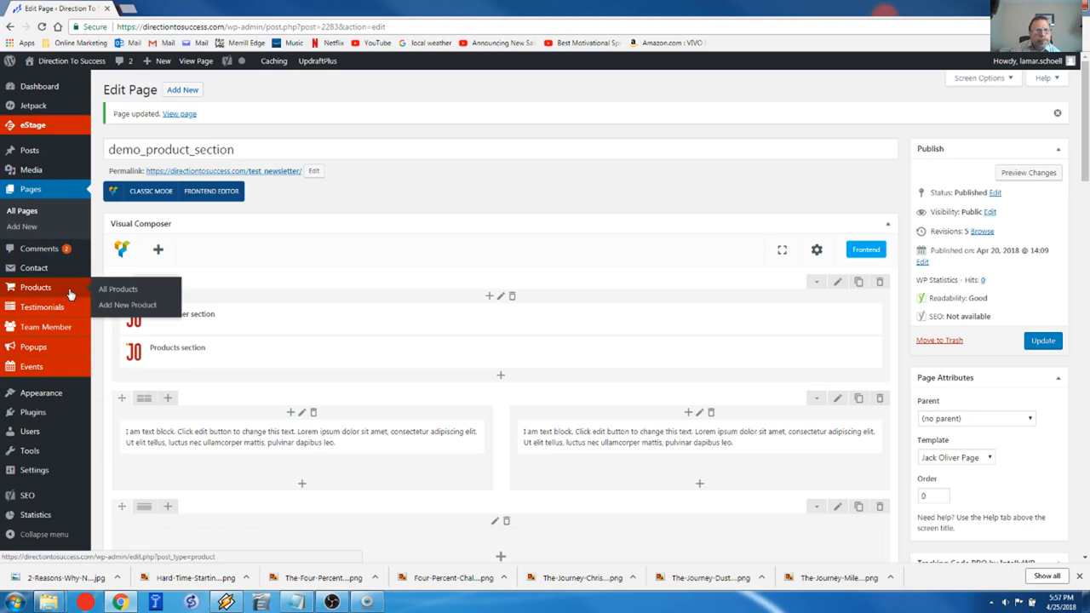
mouse_move(117, 288)
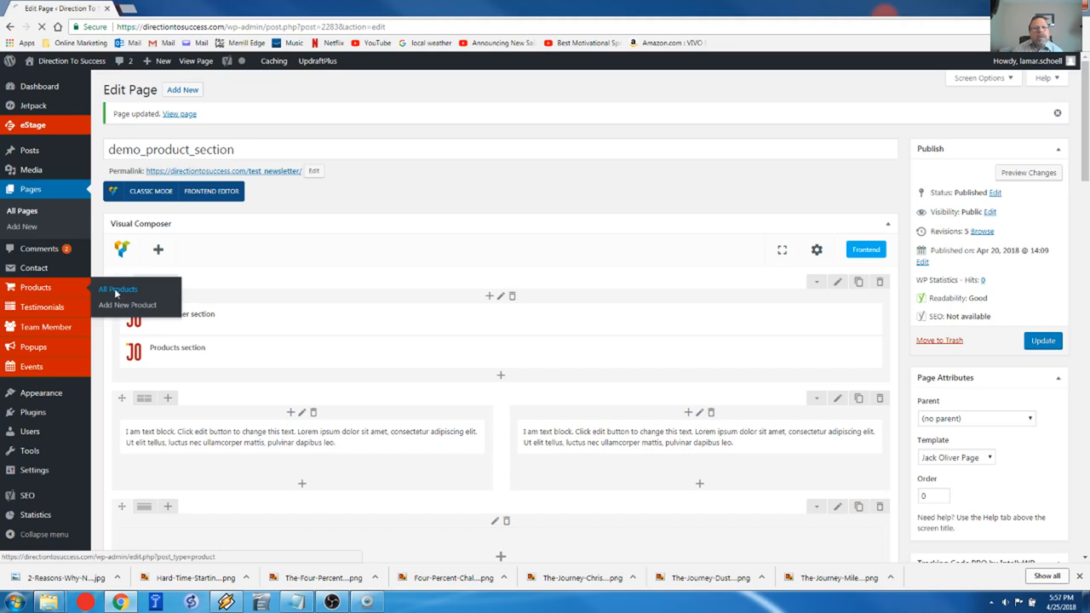
Step: Show the All Products list with its six published product entries
left_click(117, 289)
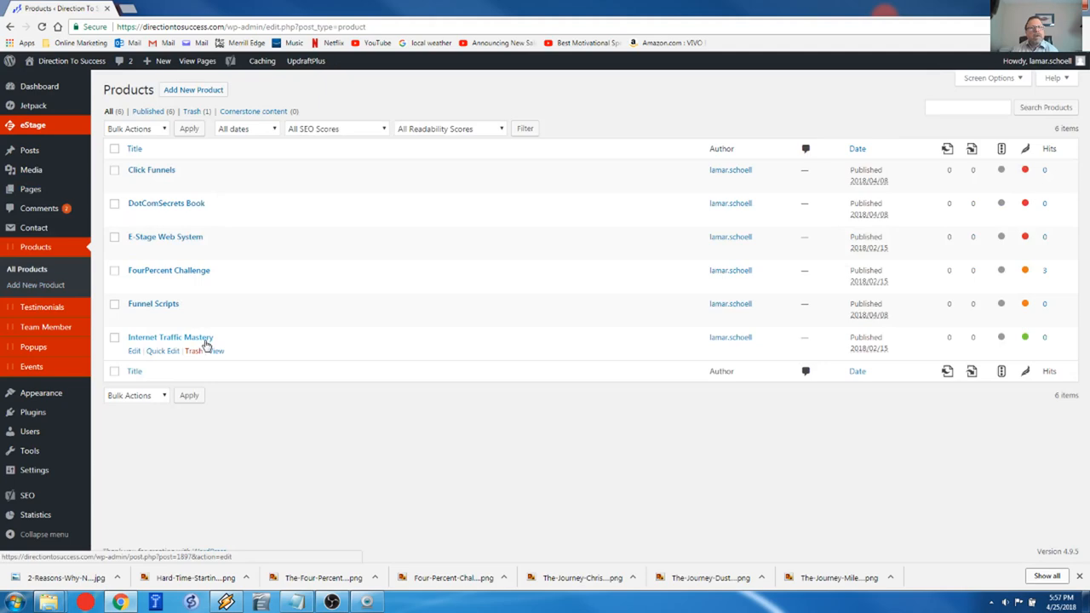
mouse_move(163, 237)
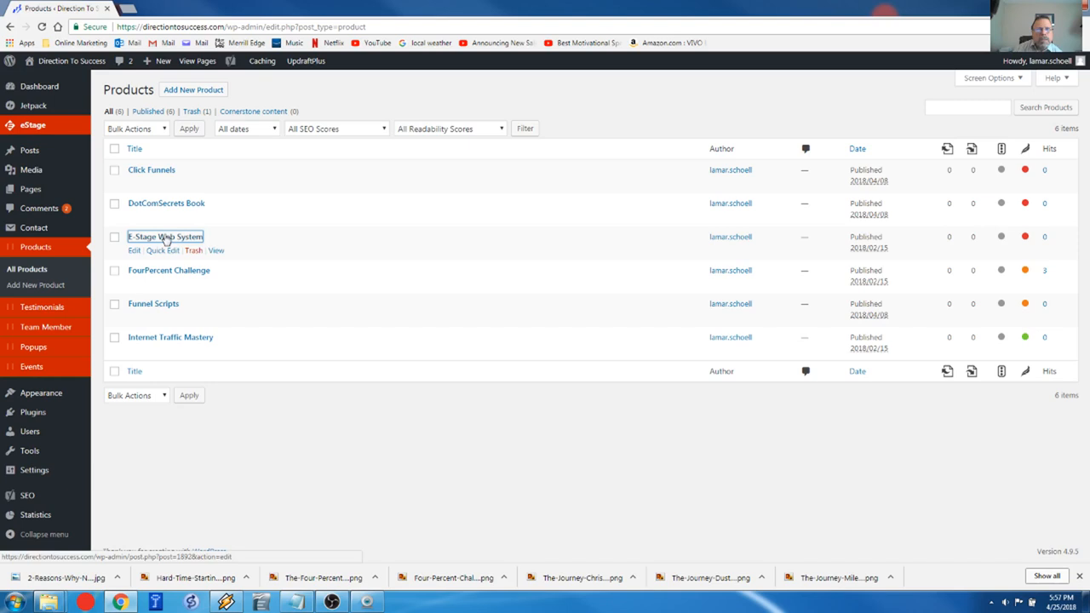
left_click(134, 251)
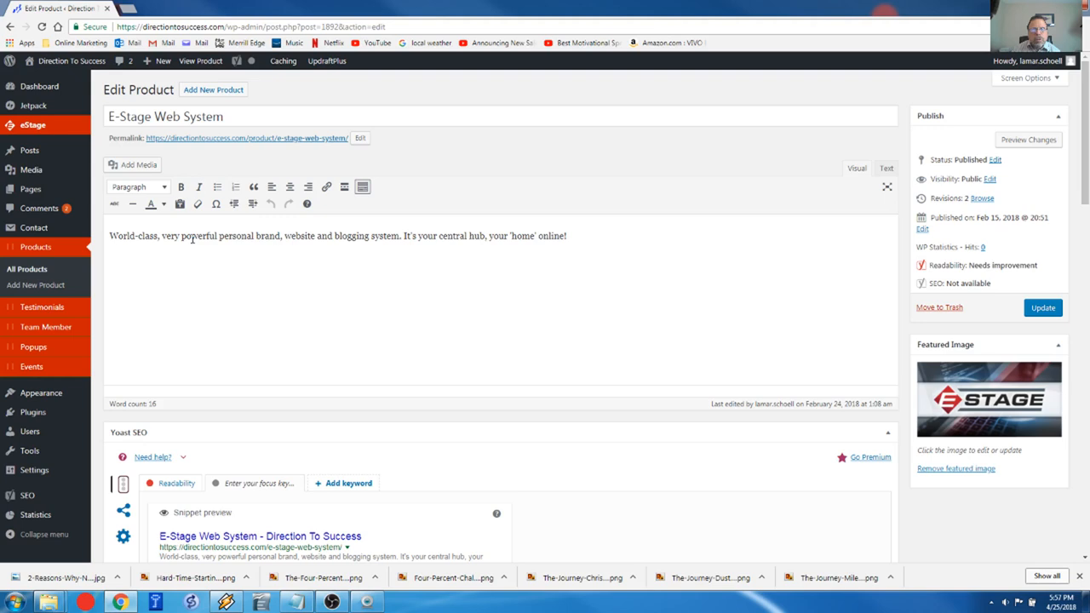
scroll("down", 3)
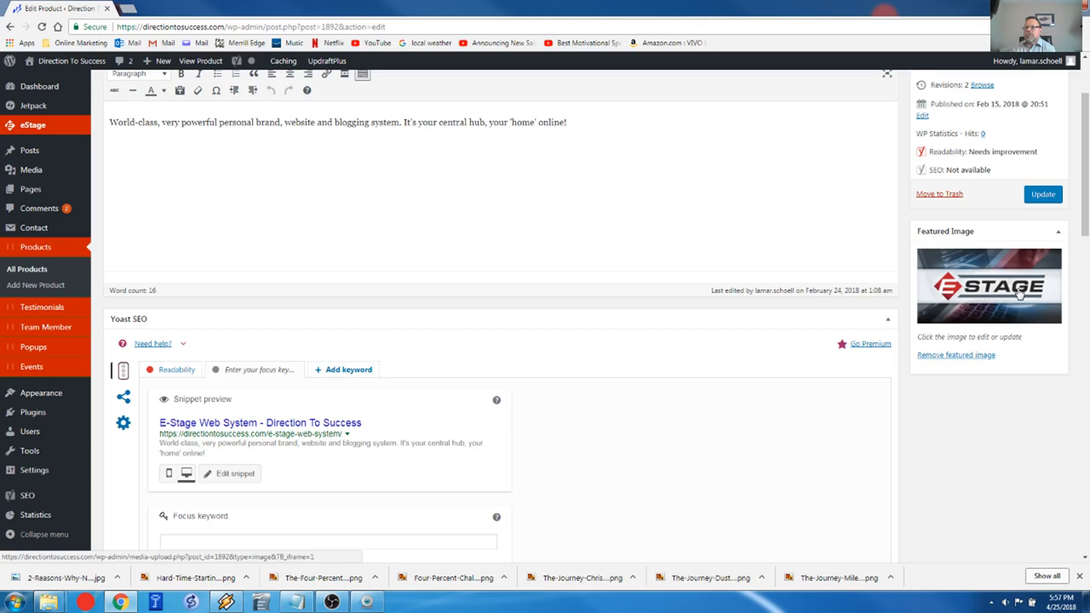
scroll("down", 3)
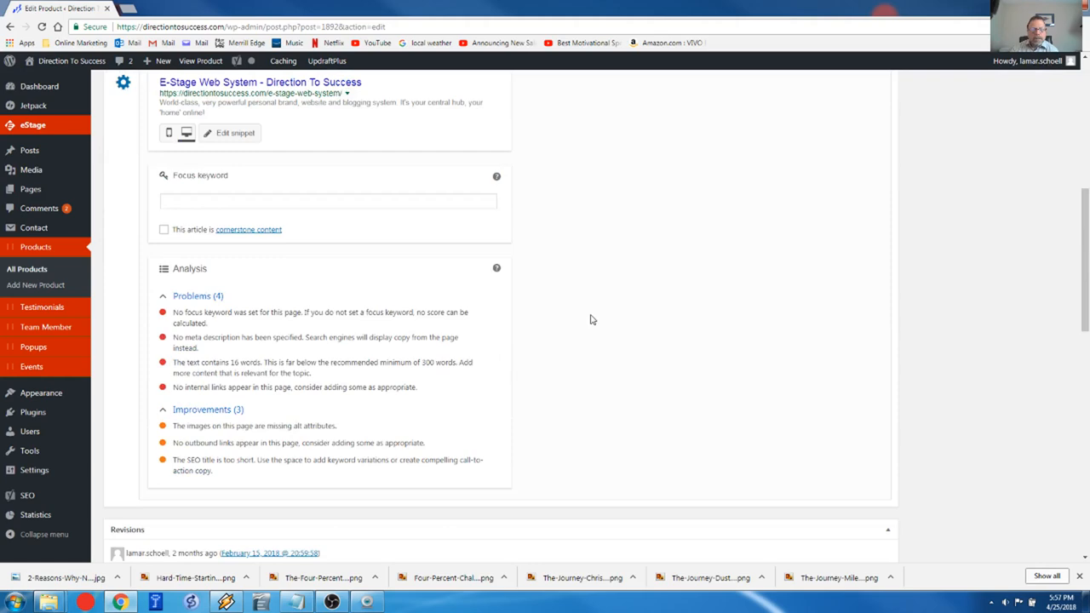
scroll("down", 3)
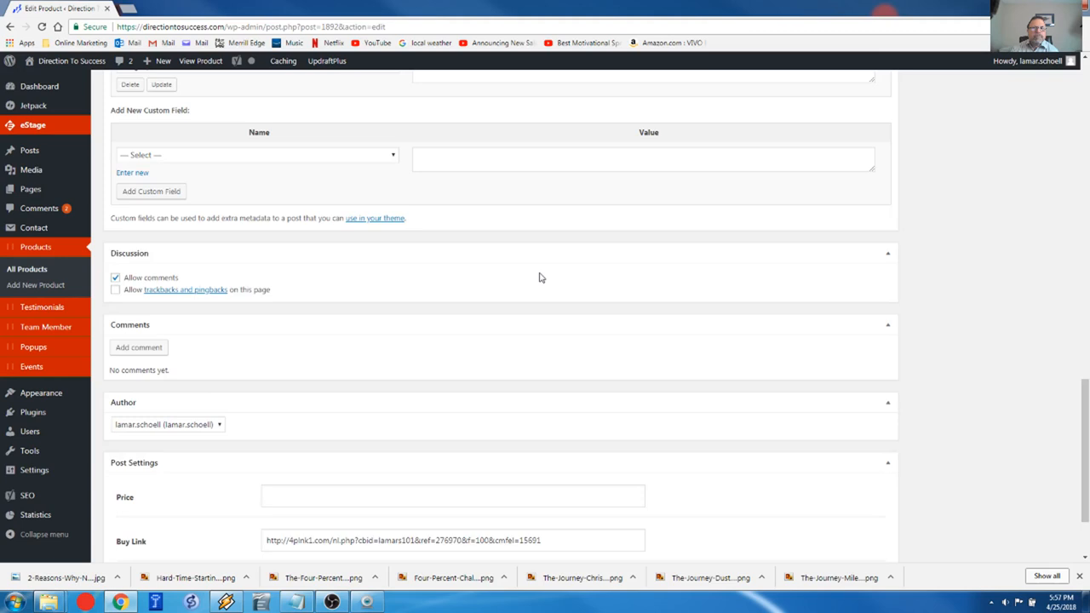
scroll("down", 3)
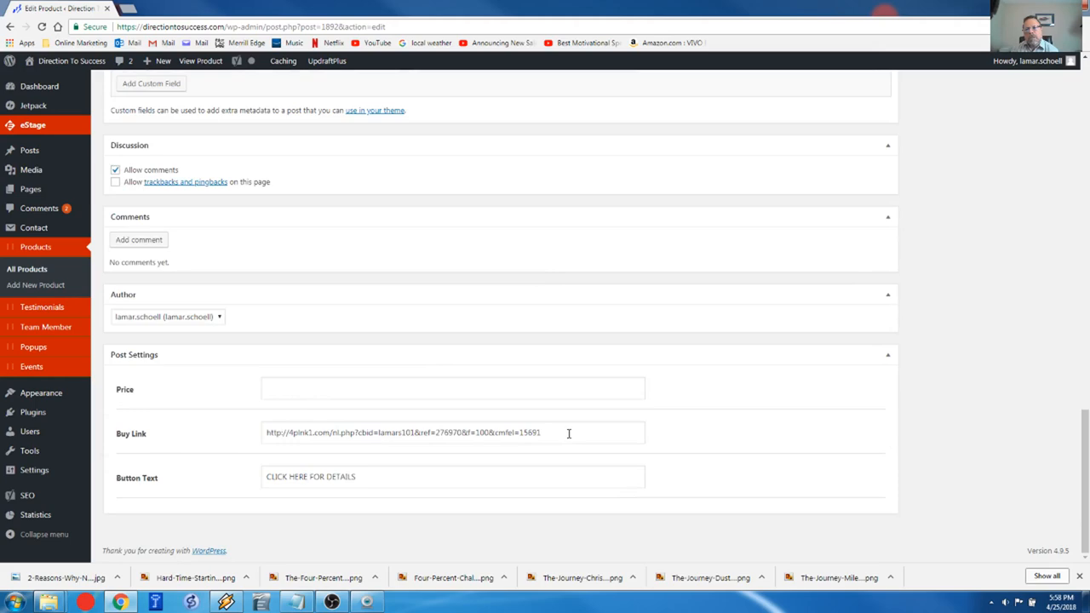
mouse_move(139, 487)
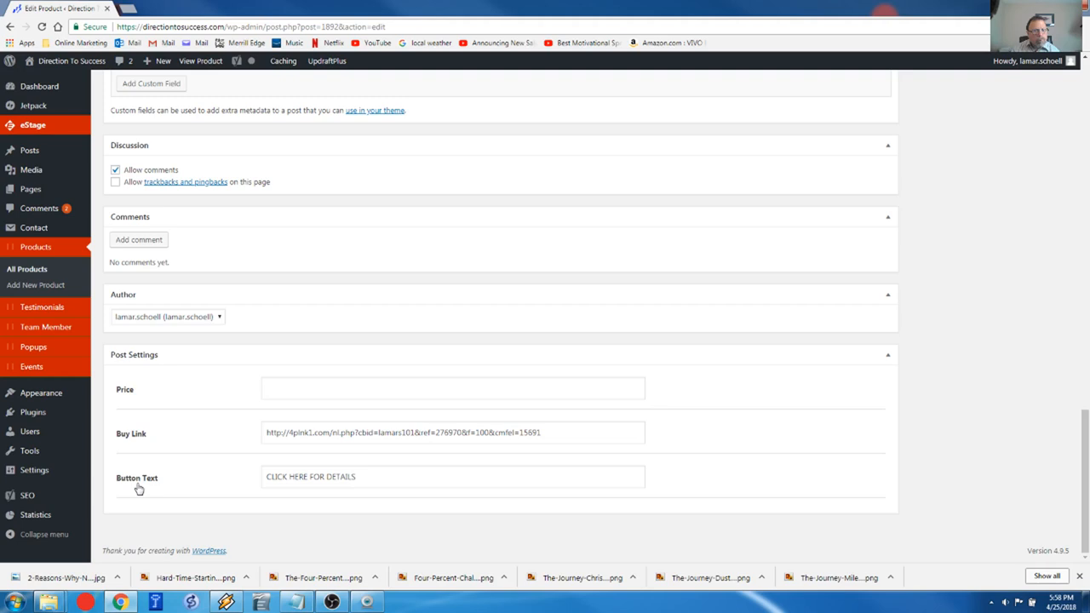
mouse_move(374, 373)
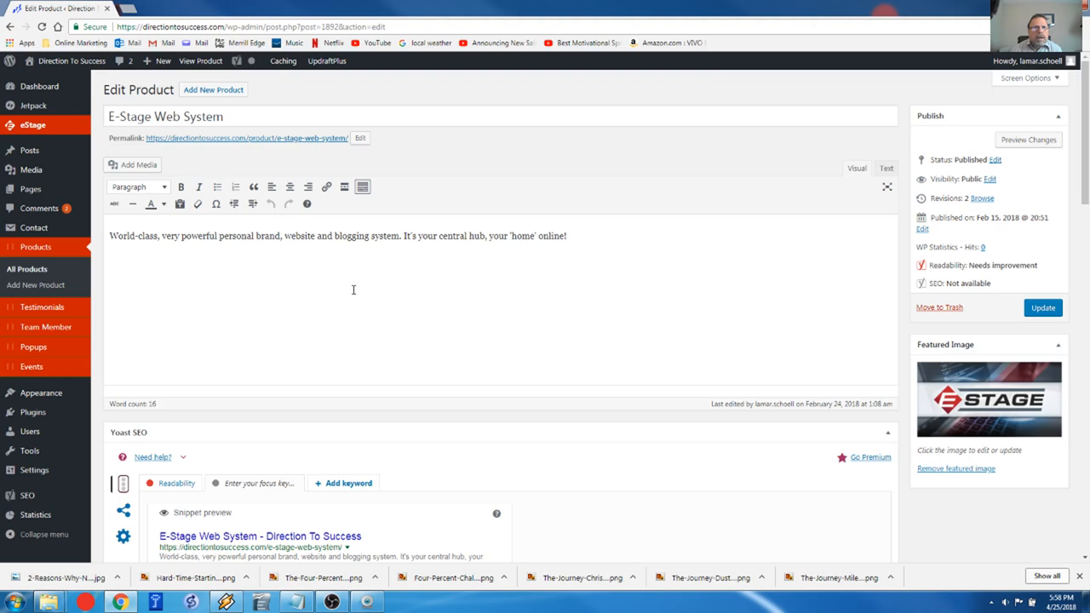
Step: Create a new product titled 'My Product' with the E-Stage 'World-class, very powerful personal brand...' description and start choosing its featured image
left_click(35, 284)
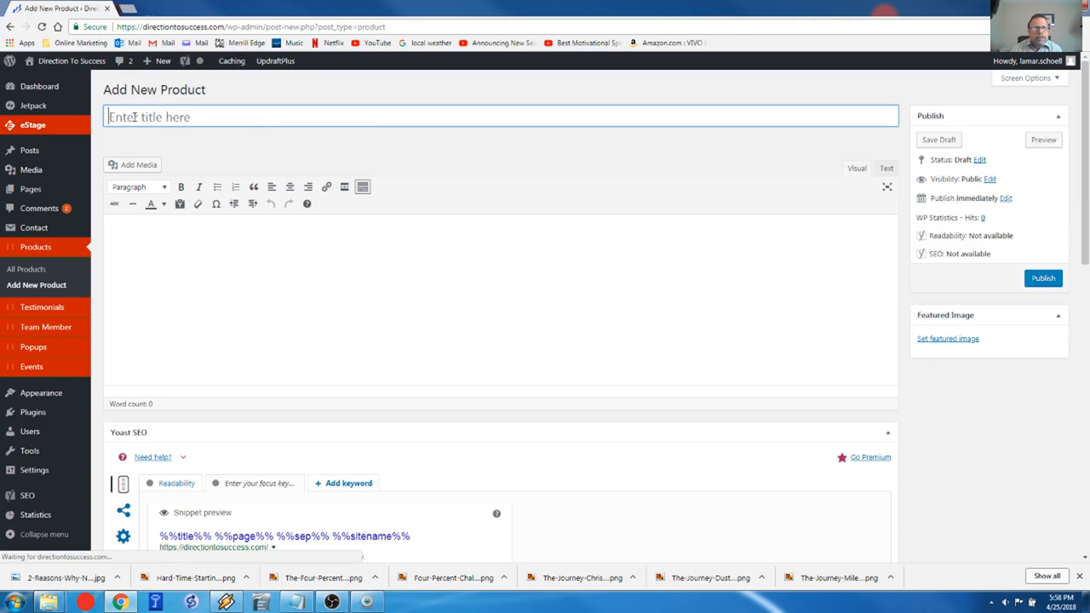
type("My")
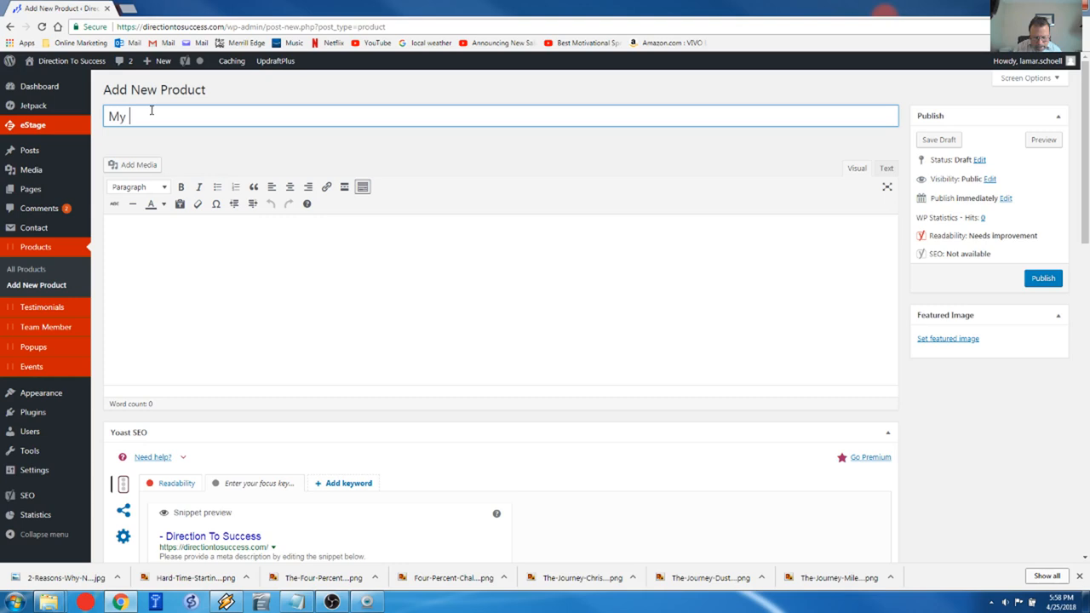
type("Product")
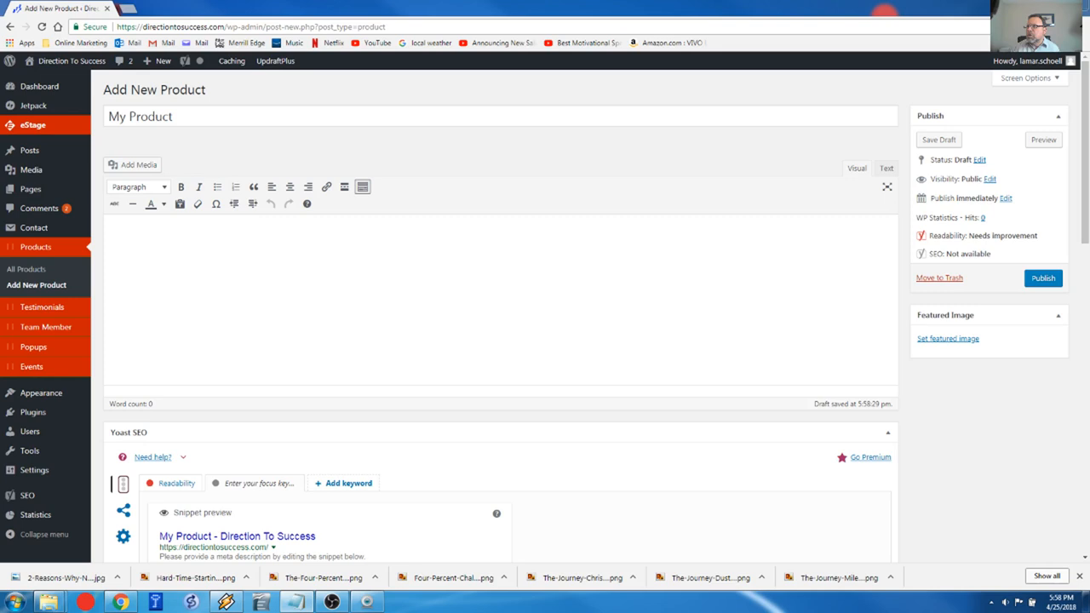
type("World-class, very powerful personal brand, website and blogging system. It's your central hub, your 'home' online!")
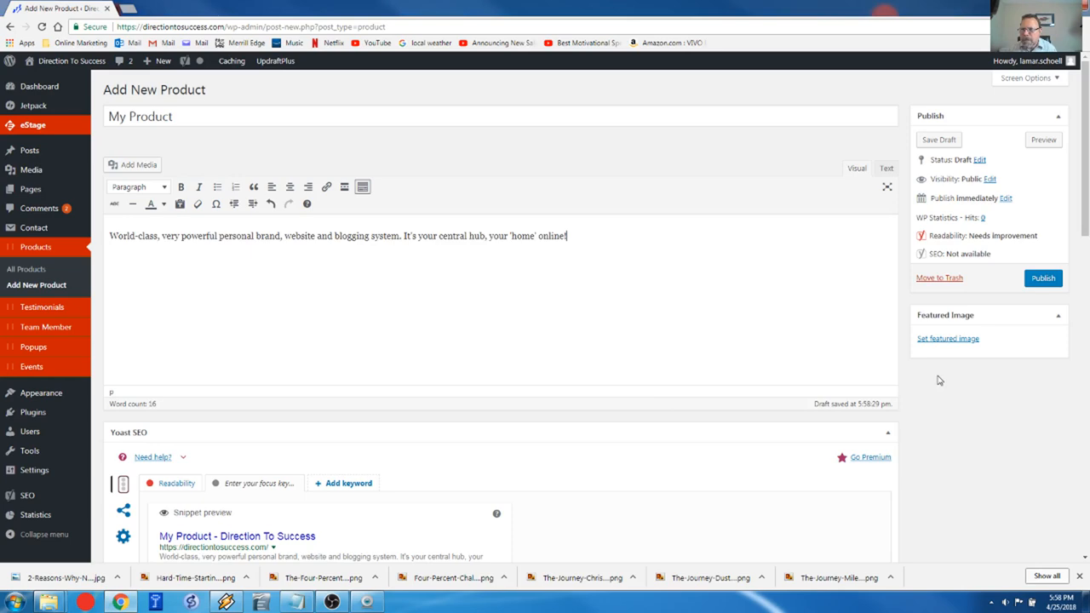
left_click(942, 338)
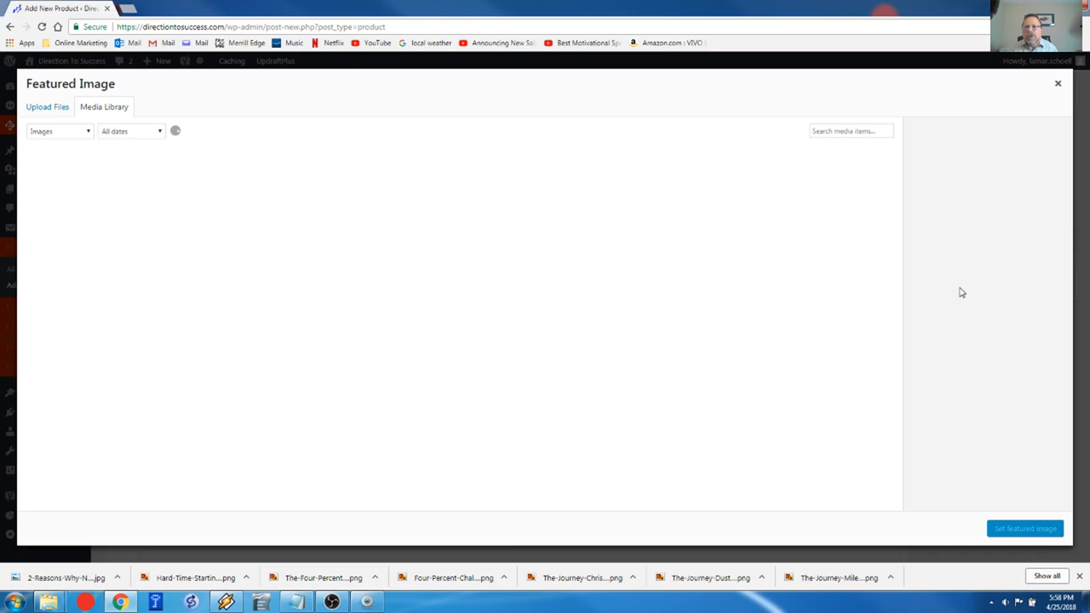
Step: Set the yellow E-Stage picture as the product's featured image
left_click(62, 192)
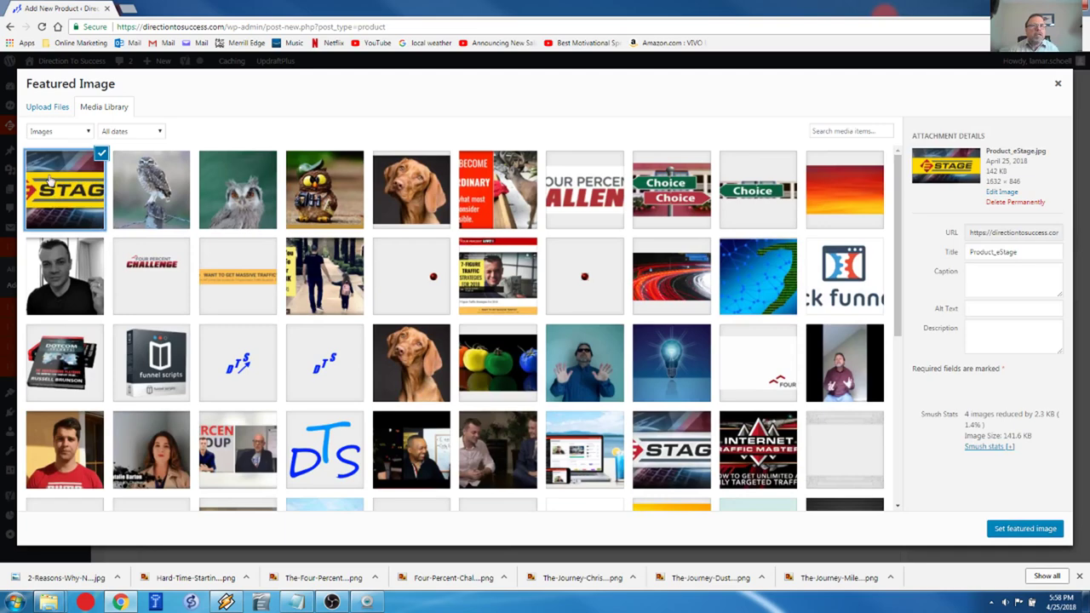
mouse_move(1032, 529)
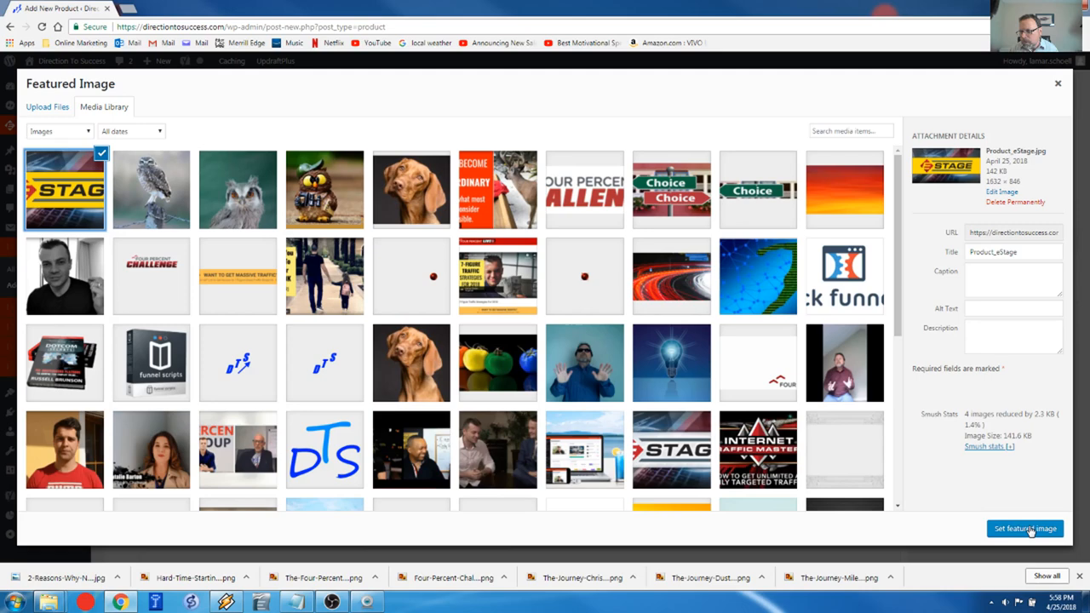
left_click(1024, 528)
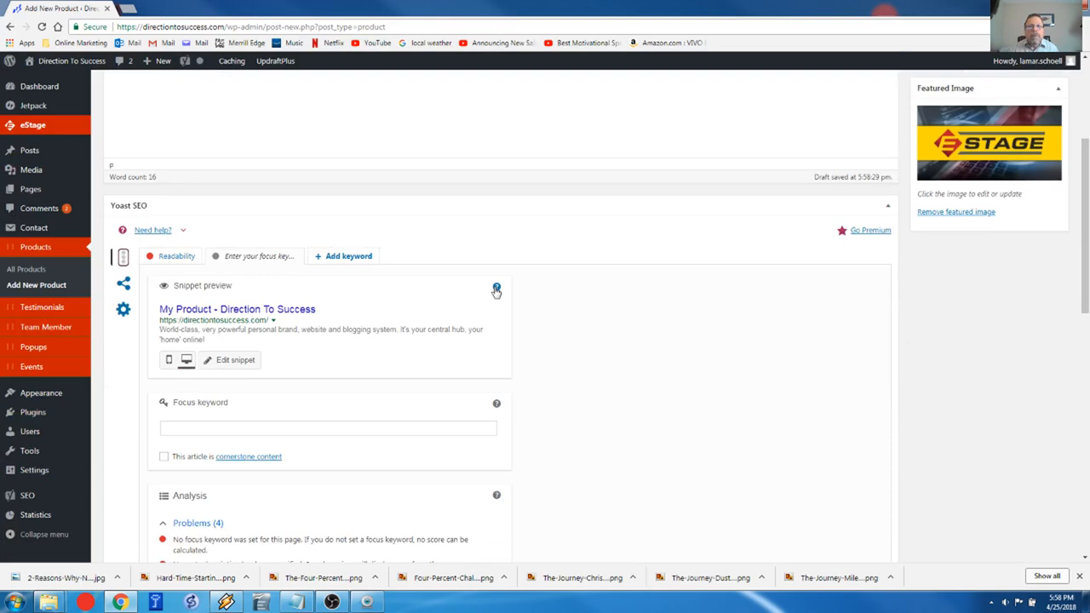
Step: Check the end of the product description, then move down to the Post Settings button fields
scroll("up", 3)
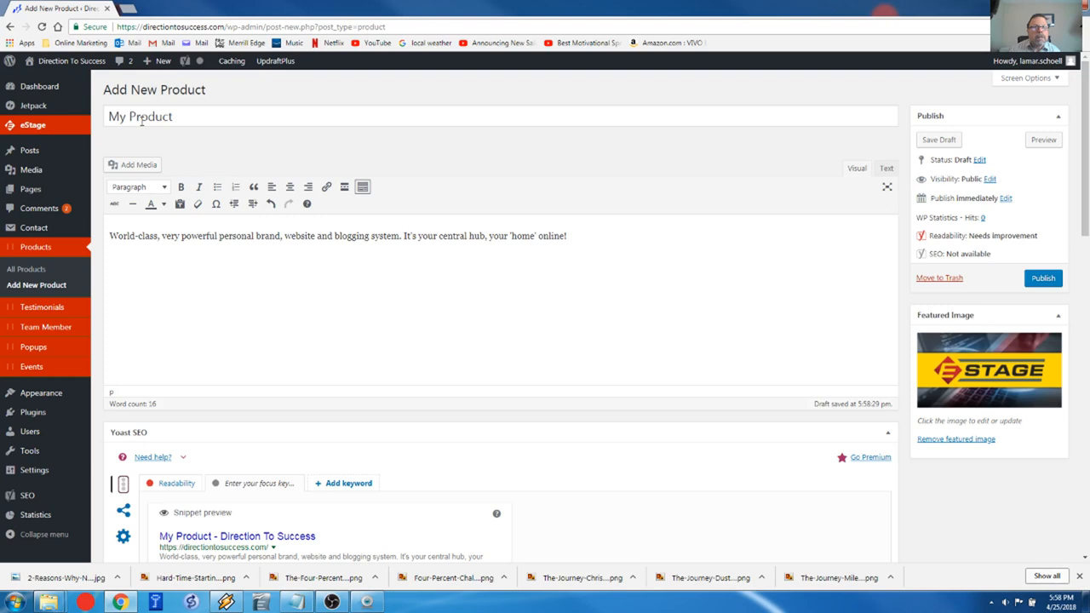
left_click_drag(350, 235, 567, 236)
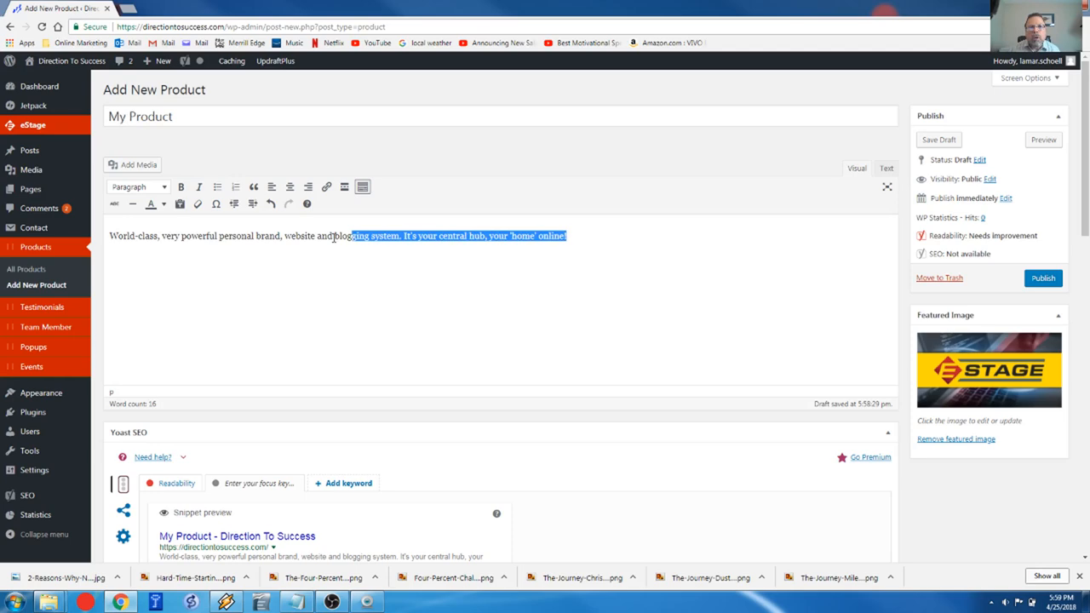
left_click(297, 316)
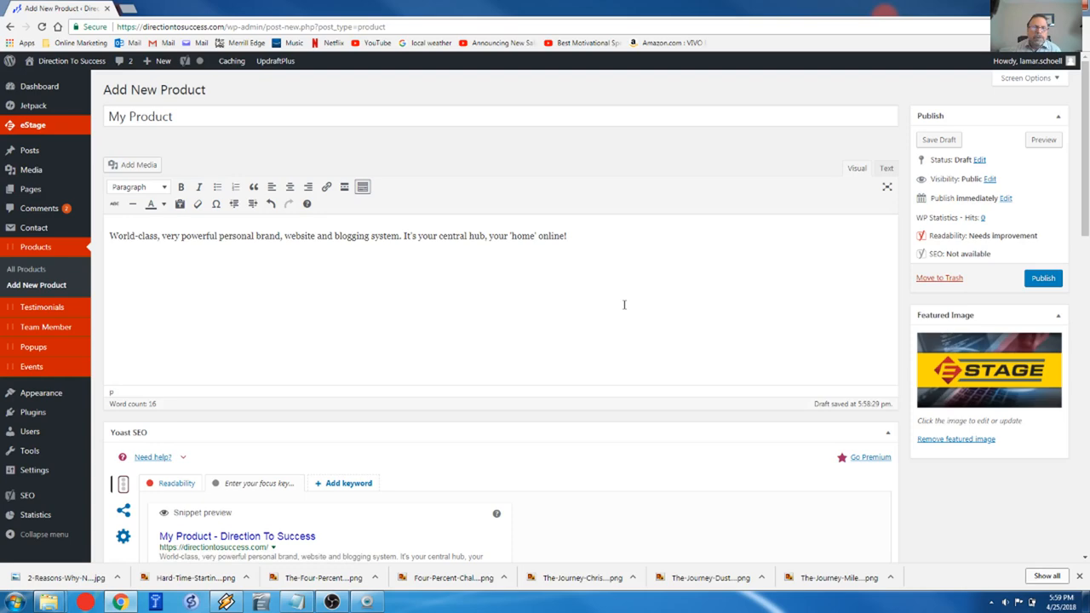
scroll("down", 3)
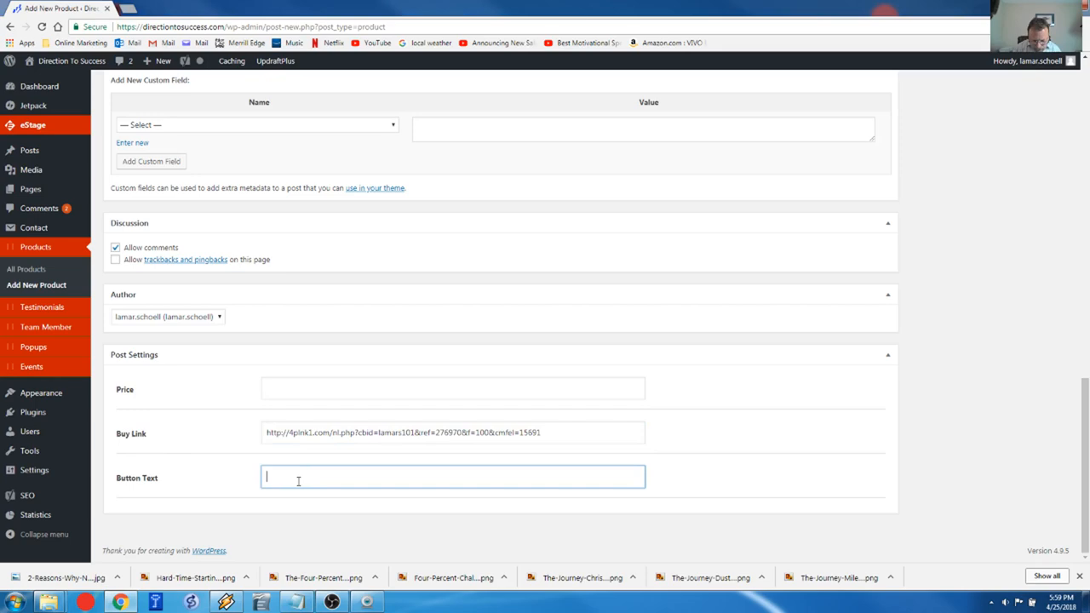
Step: Fill Button Text with CLICK HERE FOR DETAILS and publish the My Product draft
type("CLICK")
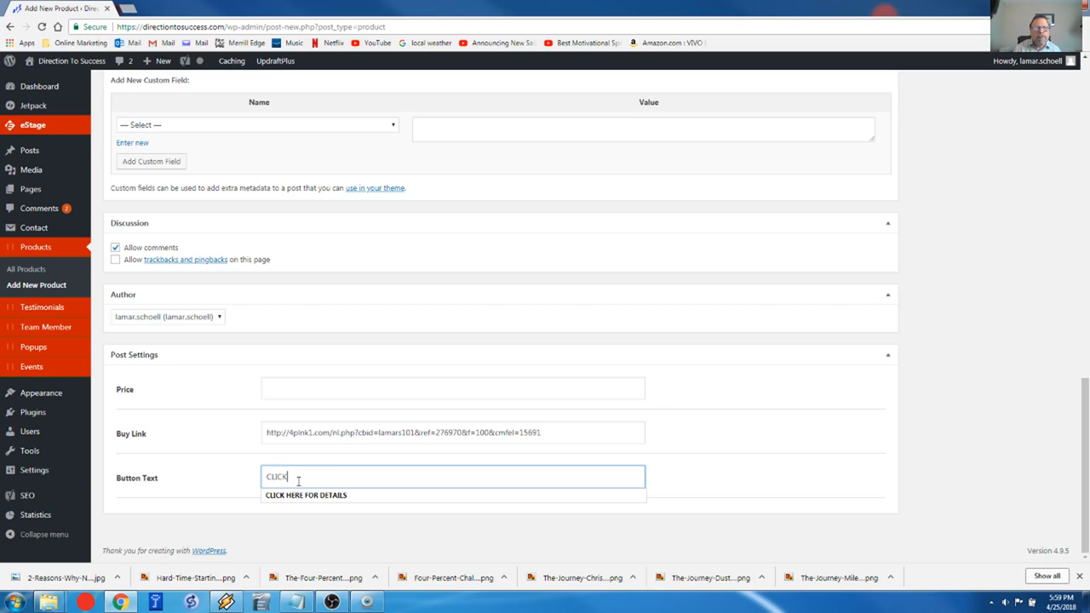
left_click(306, 496)
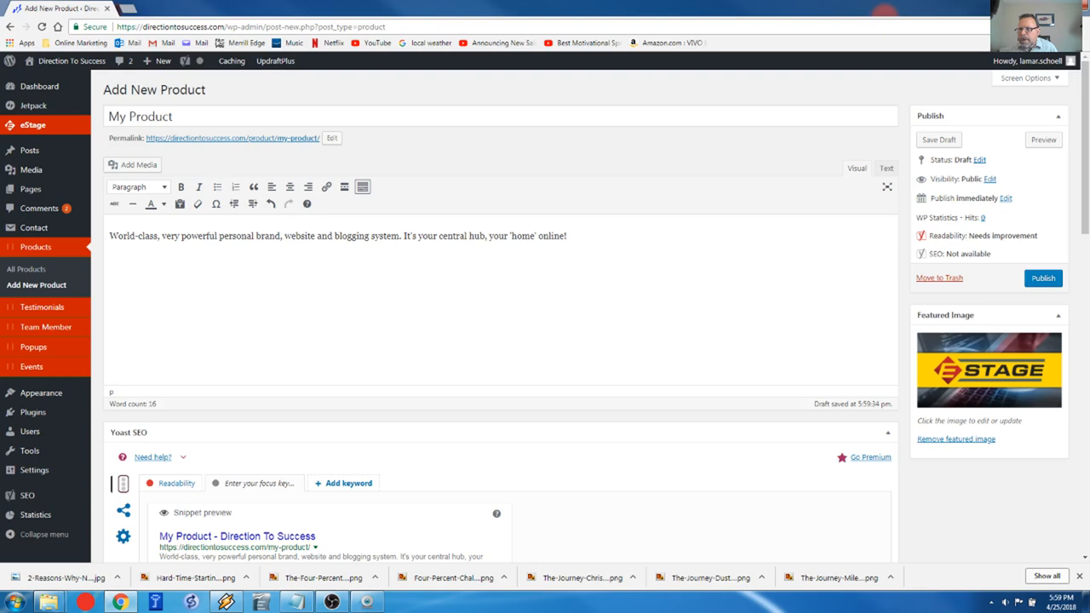
left_click(1043, 278)
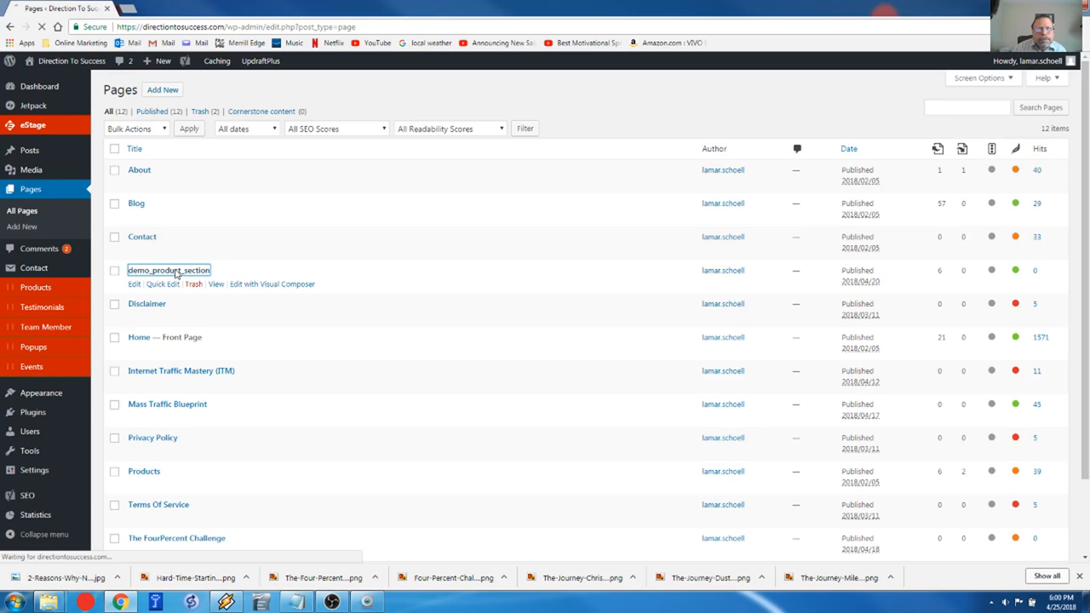
Step: Set the Products section's Number of Products to 7 on demo_product_section and preview the result
left_click(169, 270)
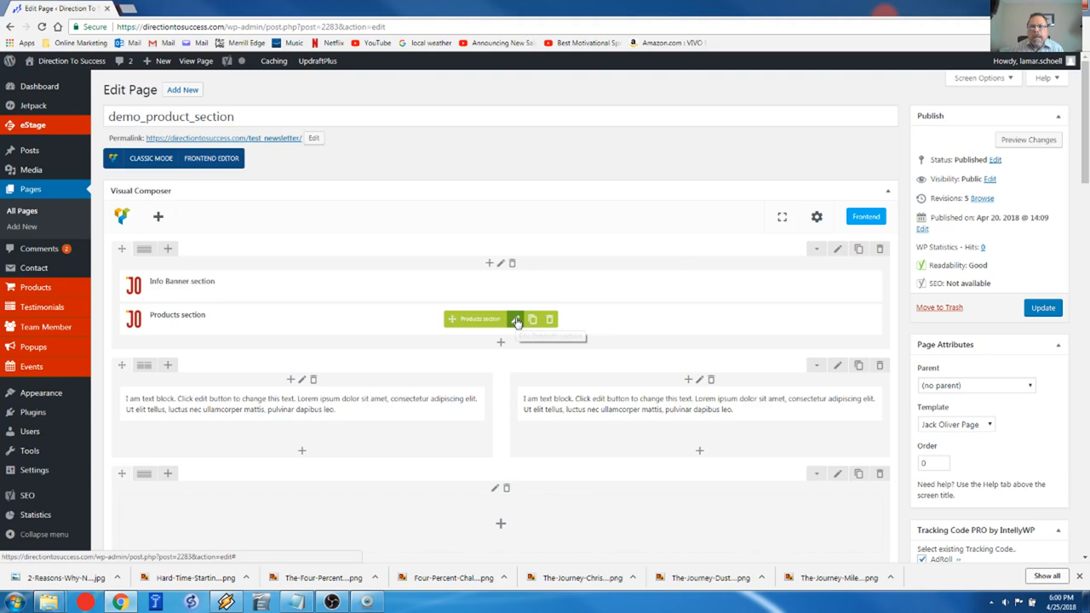
left_click(516, 319)
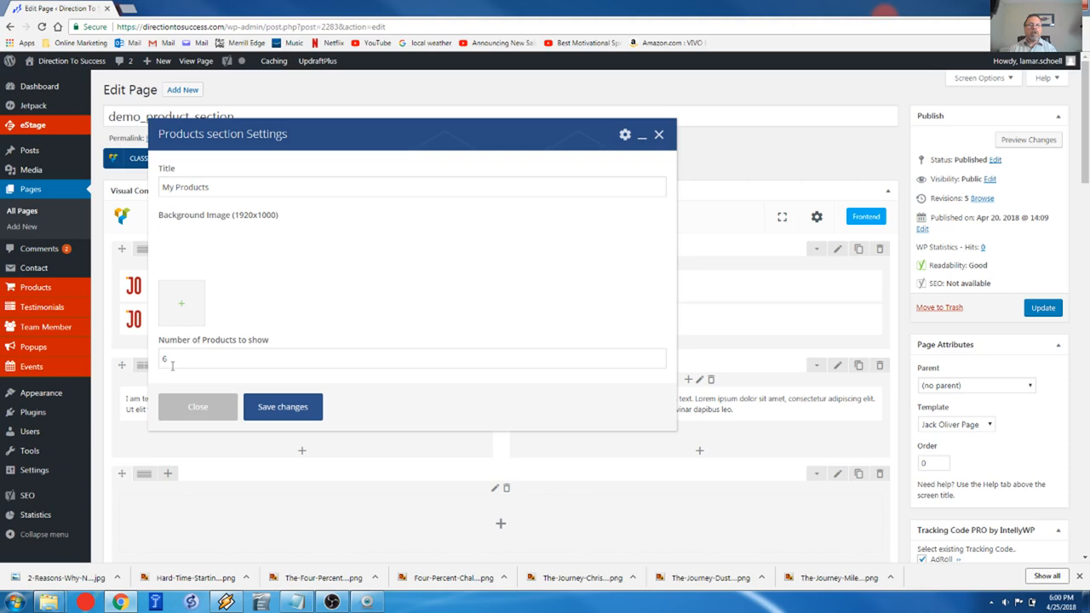
type("7")
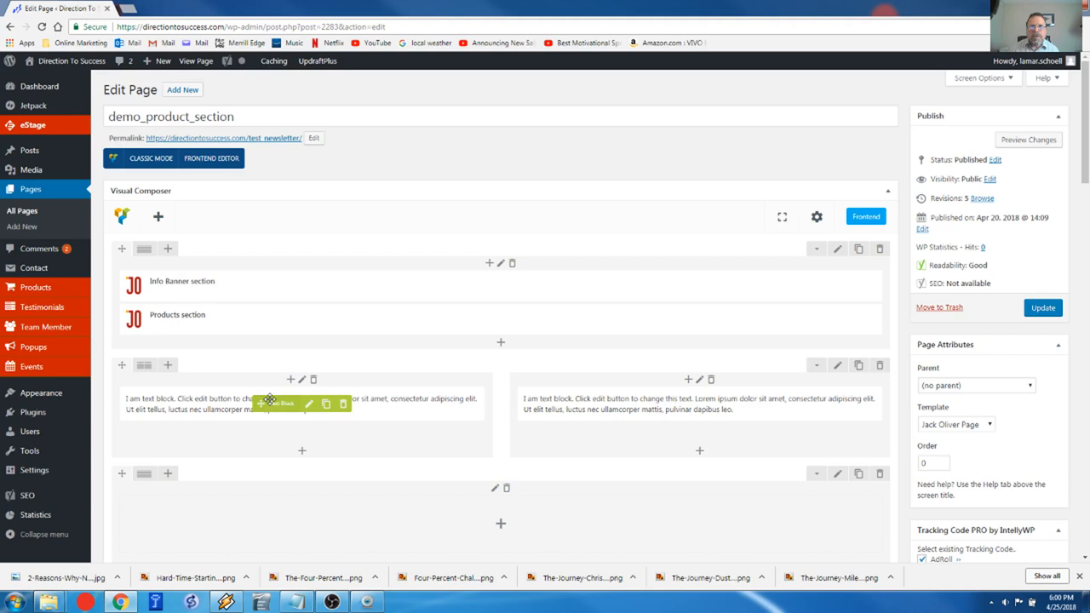
left_click(1031, 139)
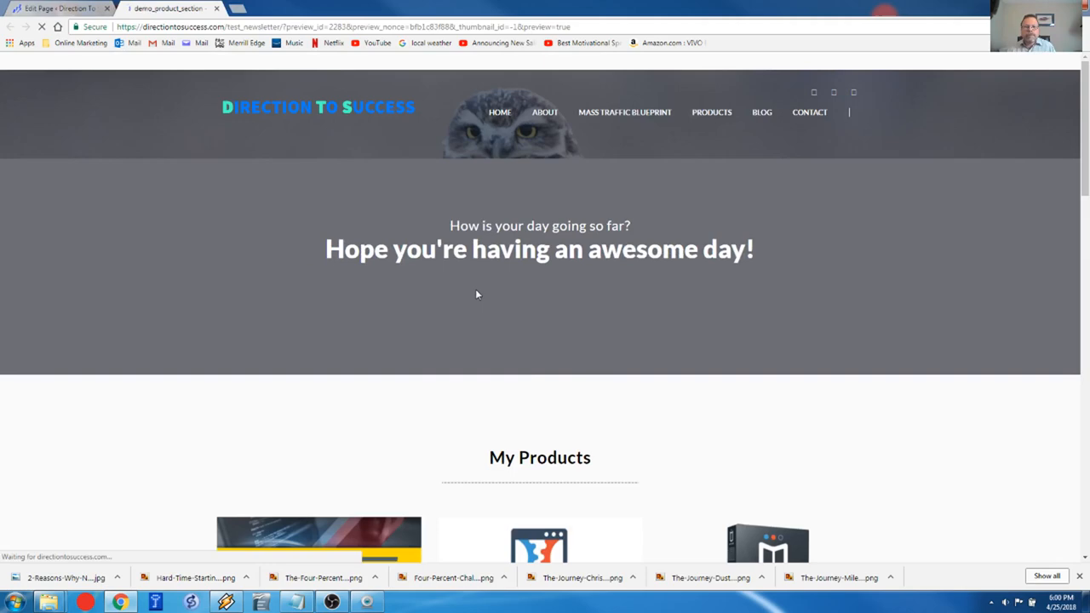
scroll("down", 3)
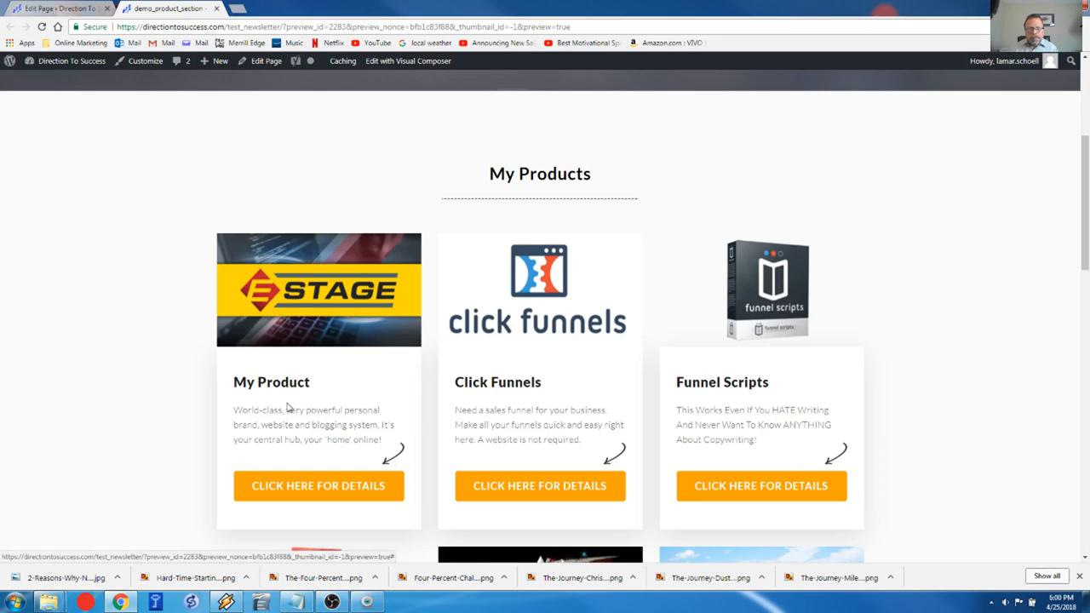
scroll("down", 3)
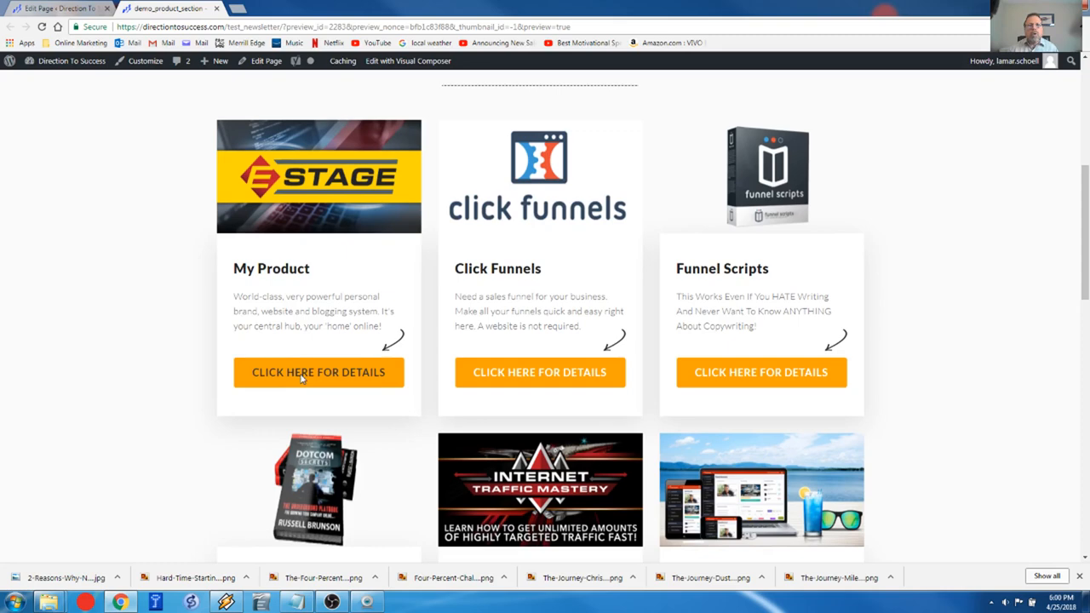
left_click(318, 372)
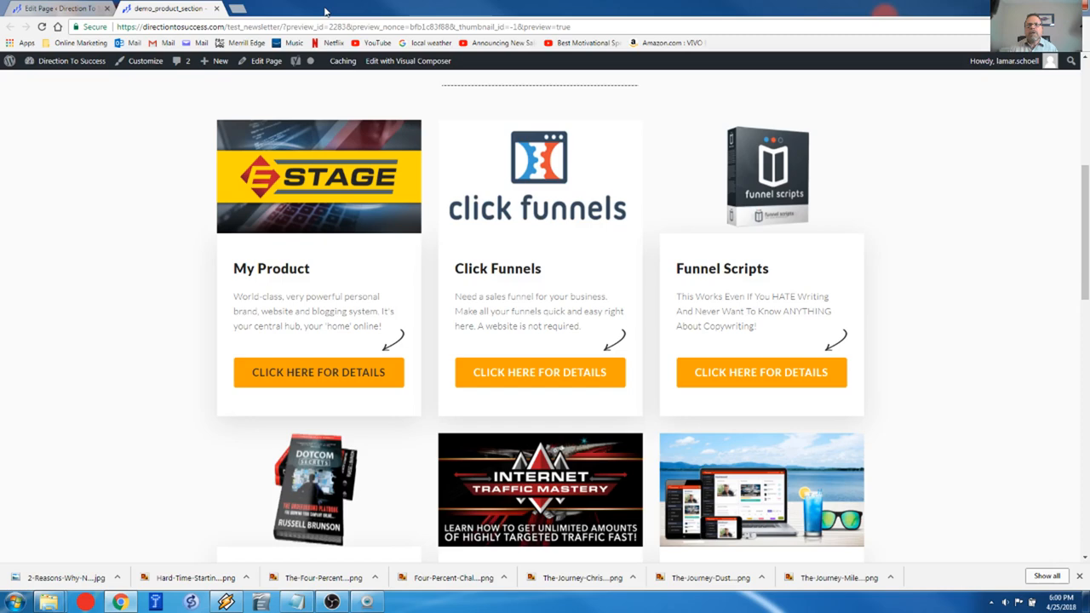
mouse_move(381, 284)
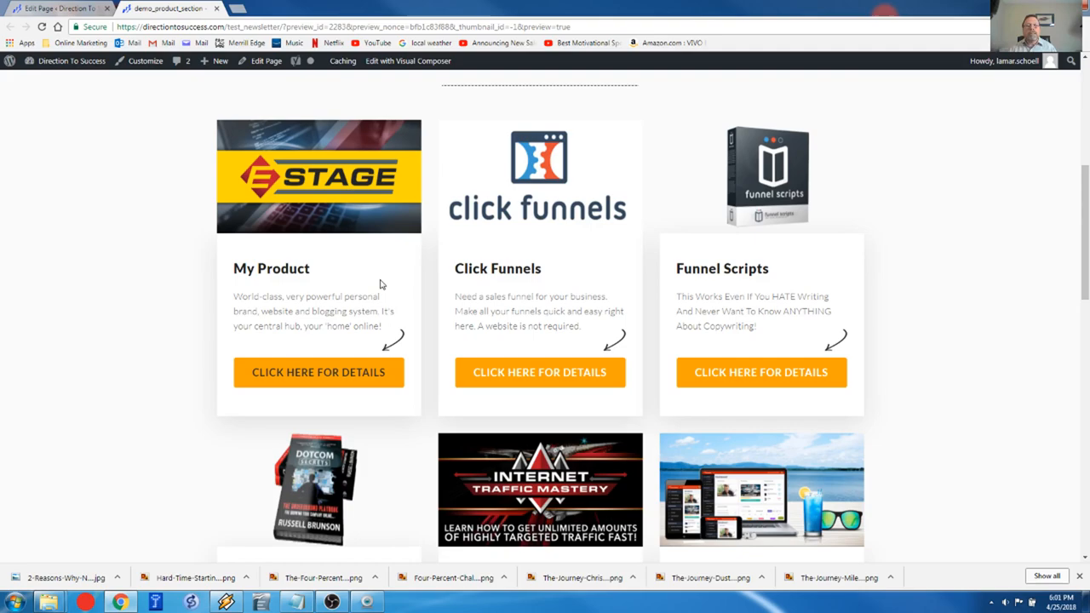
scroll("down", 3)
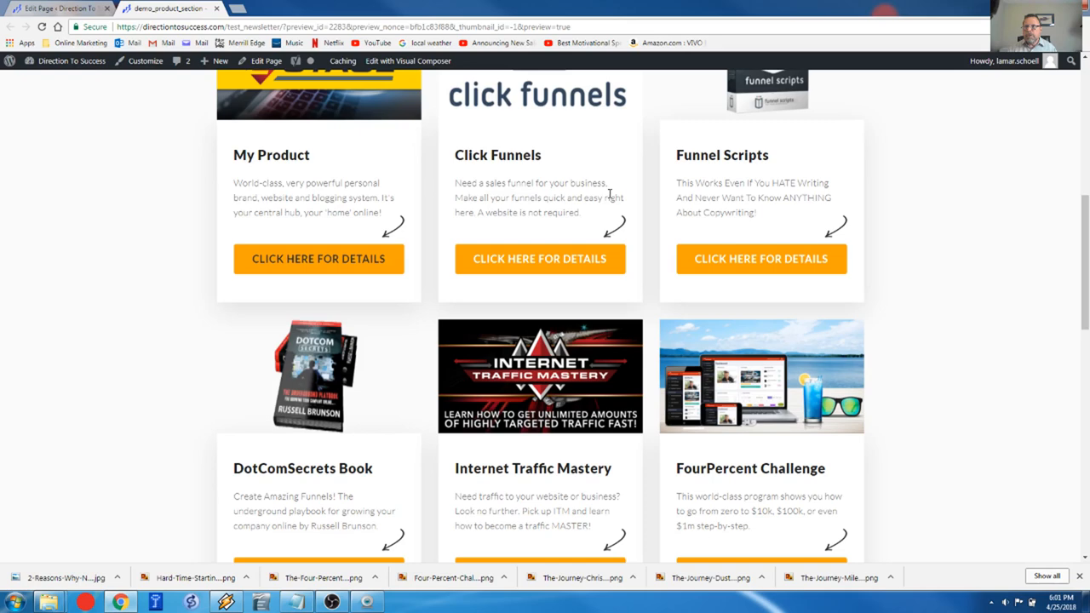
scroll("down", 3)
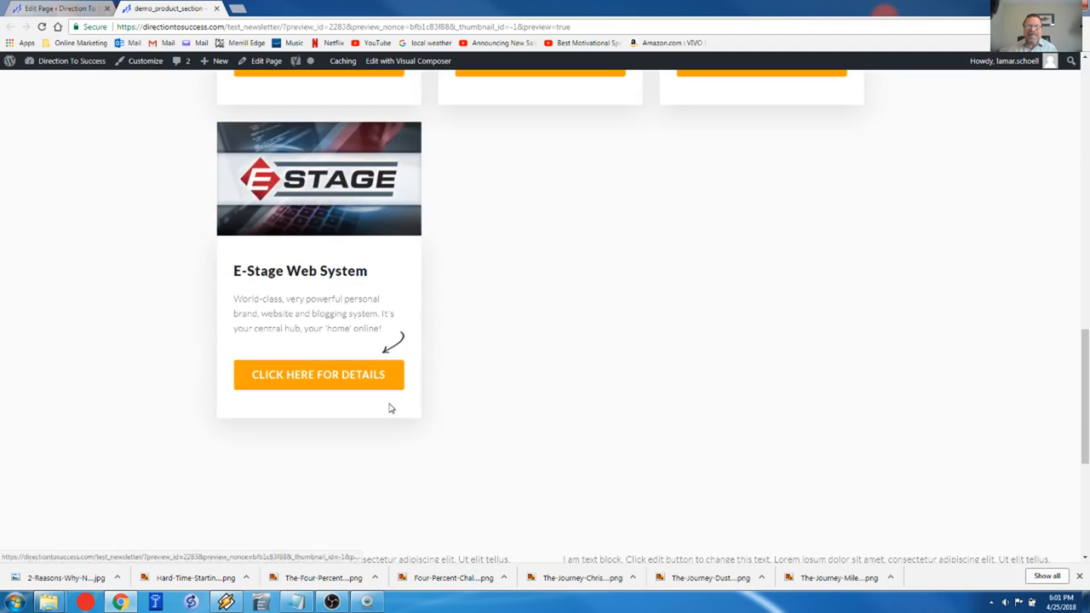